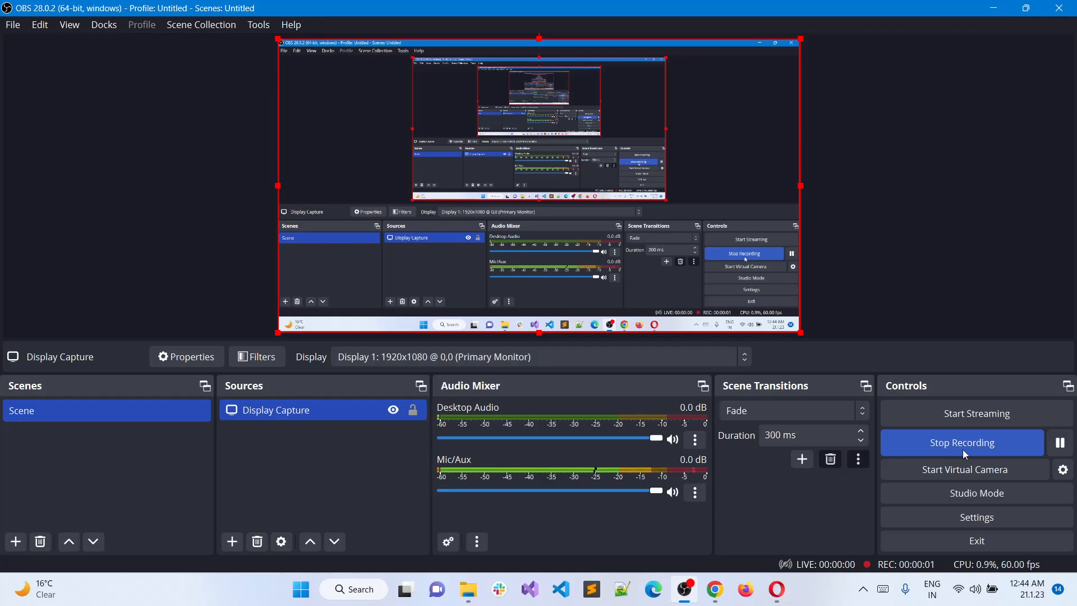
{"action": "mouse_move", "coordinate": [776, 589]}
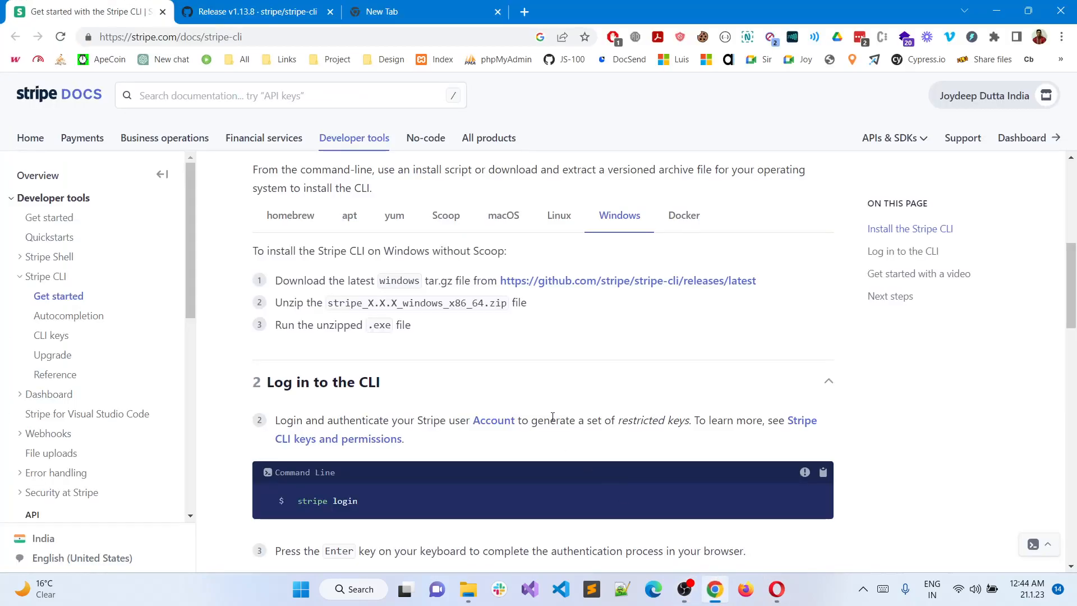
- Scroll the Stripe CLI guide to the Windows install steps and login section
{"action": "scroll", "scroll_direction": "up", "scroll_amount": 3}
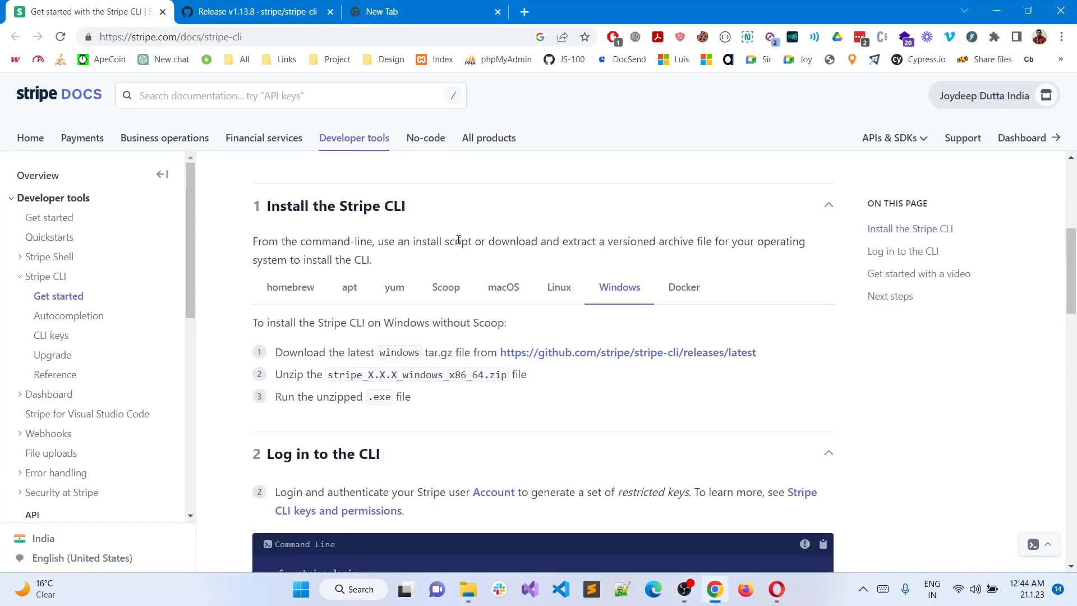
{"action": "scroll", "scroll_direction": "down", "scroll_amount": 3}
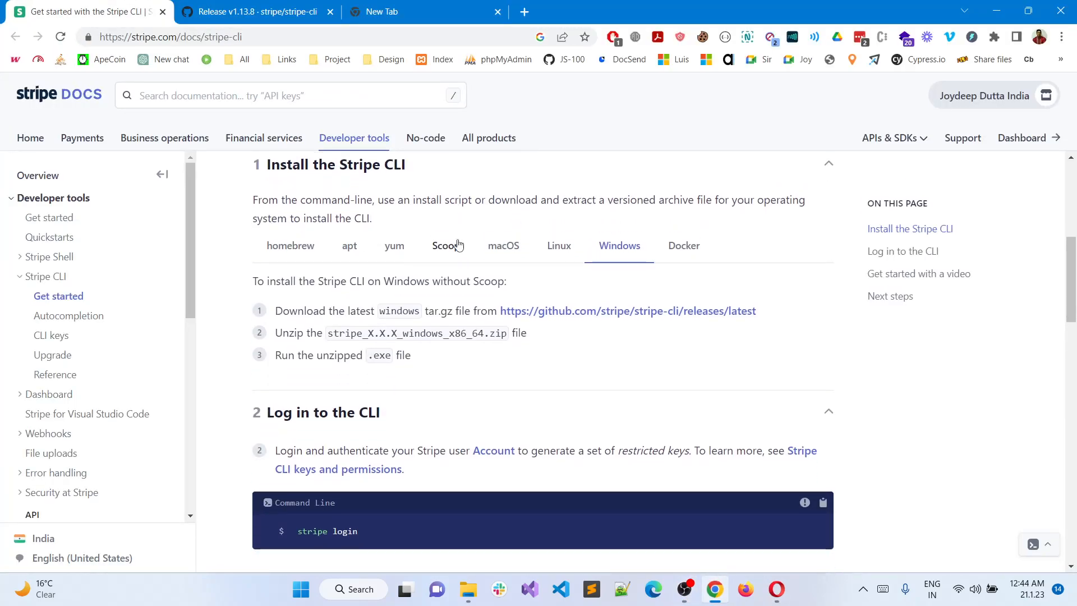
{"action": "mouse_move", "coordinate": [597, 354]}
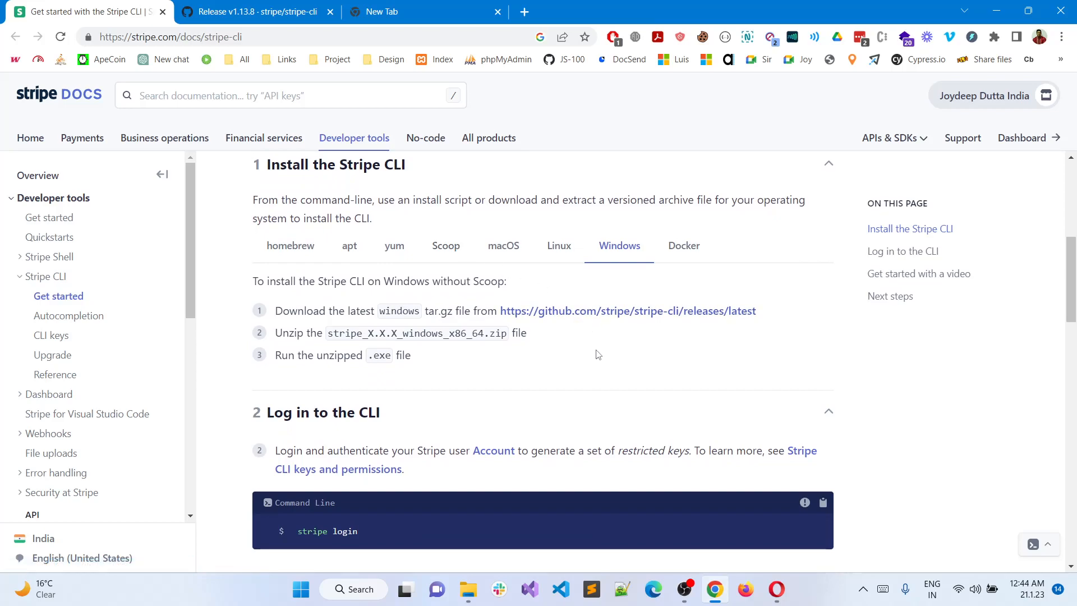
{"action": "mouse_move", "coordinate": [597, 394]}
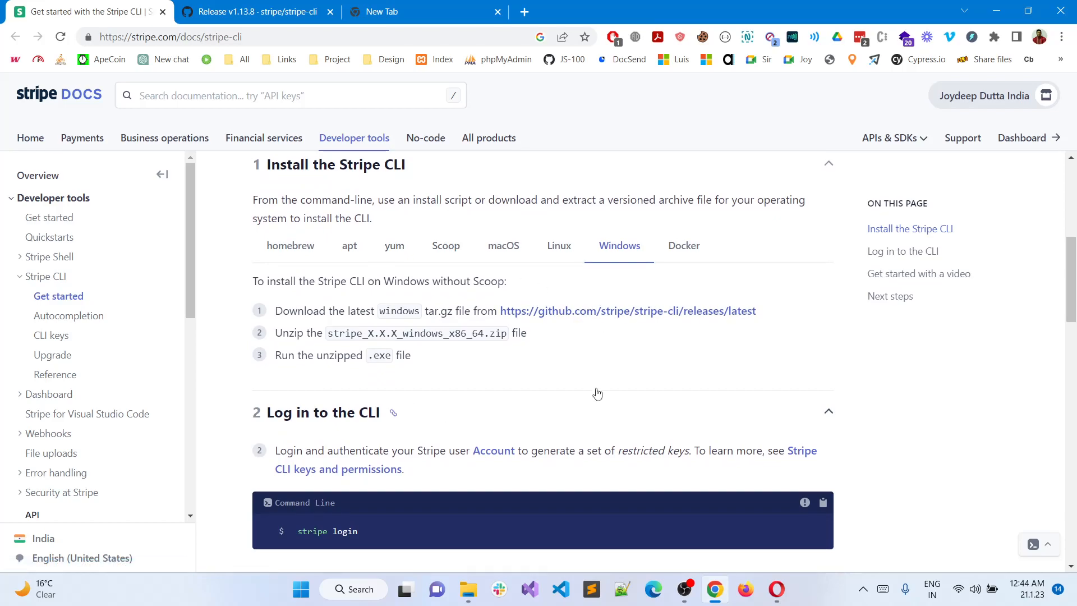
{"action": "mouse_move", "coordinate": [562, 338]}
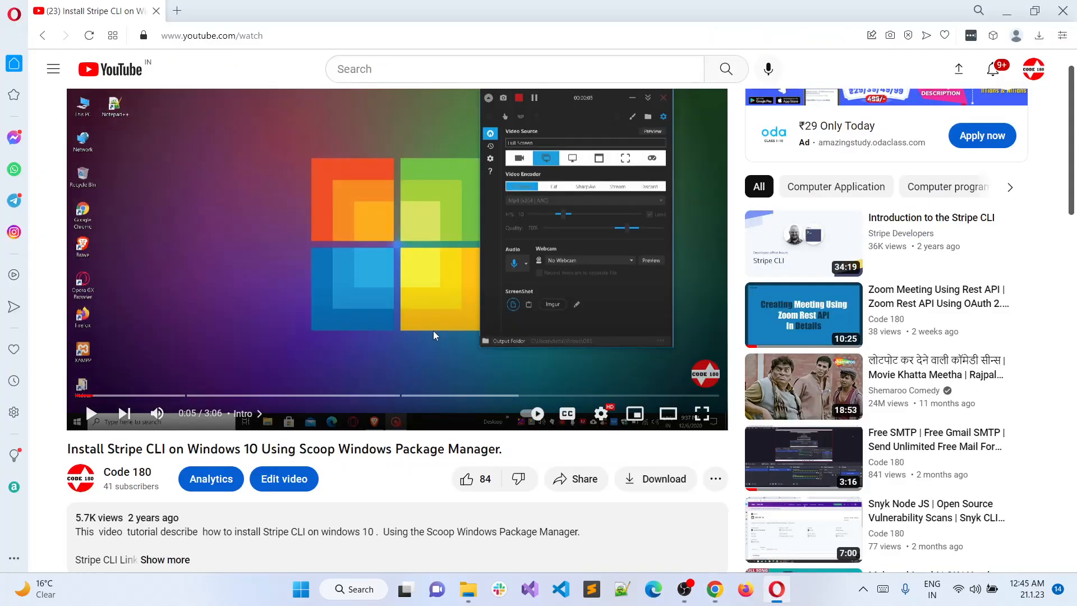
{"action": "mouse_move", "coordinate": [322, 286]}
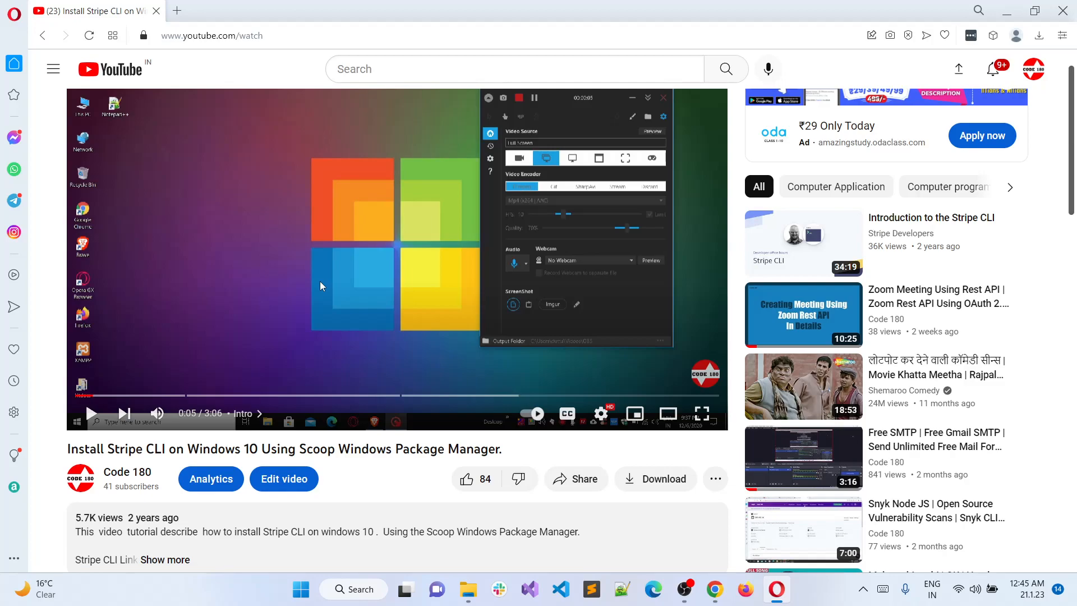
{"action": "mouse_move", "coordinate": [280, 259]}
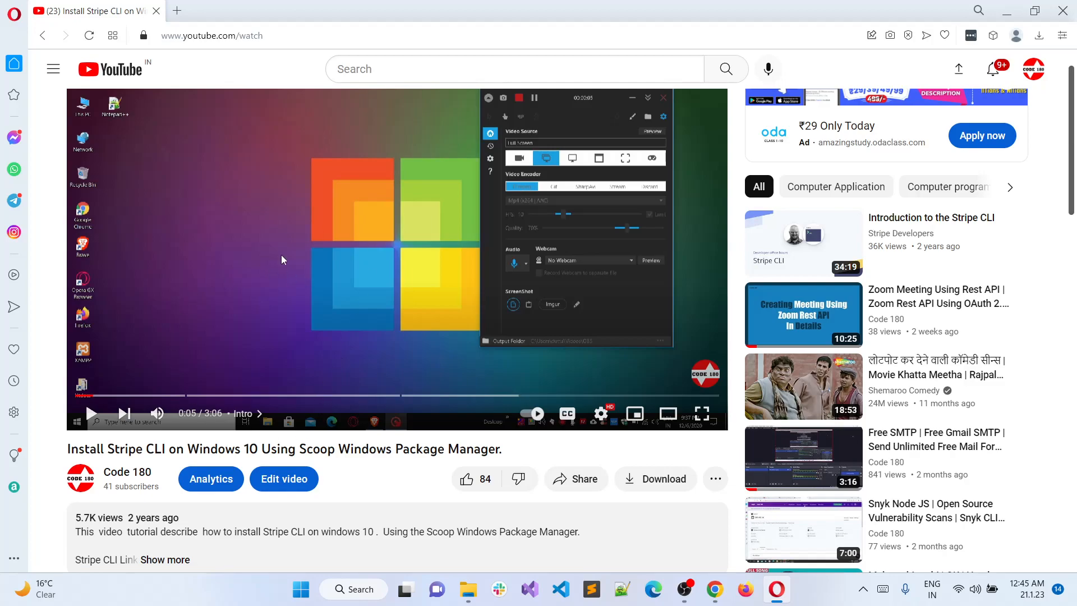
{"action": "mouse_move", "coordinate": [347, 345]}
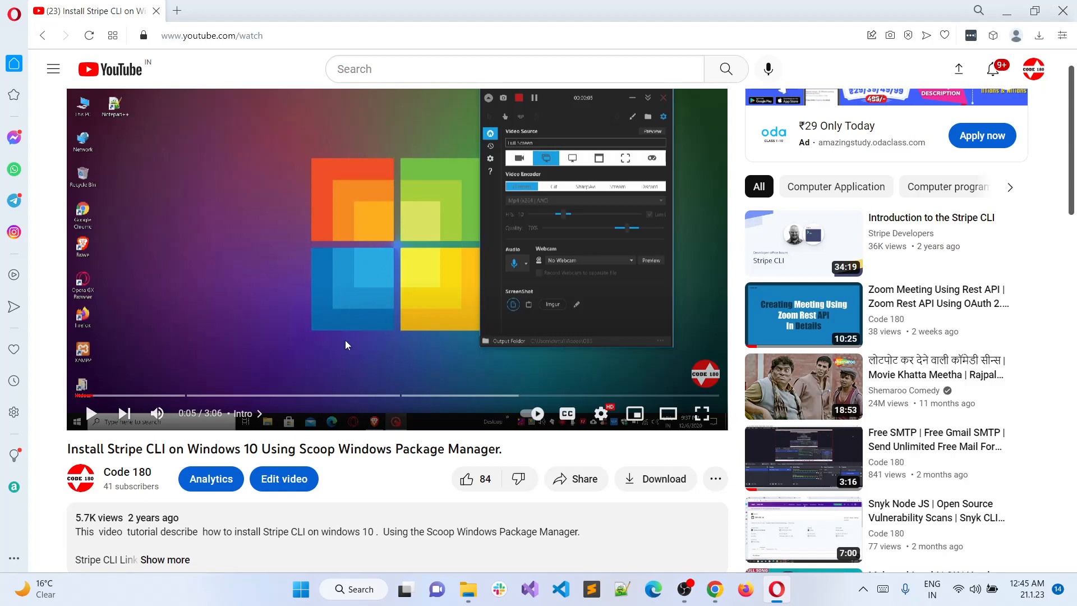
{"action": "mouse_move", "coordinate": [385, 275]}
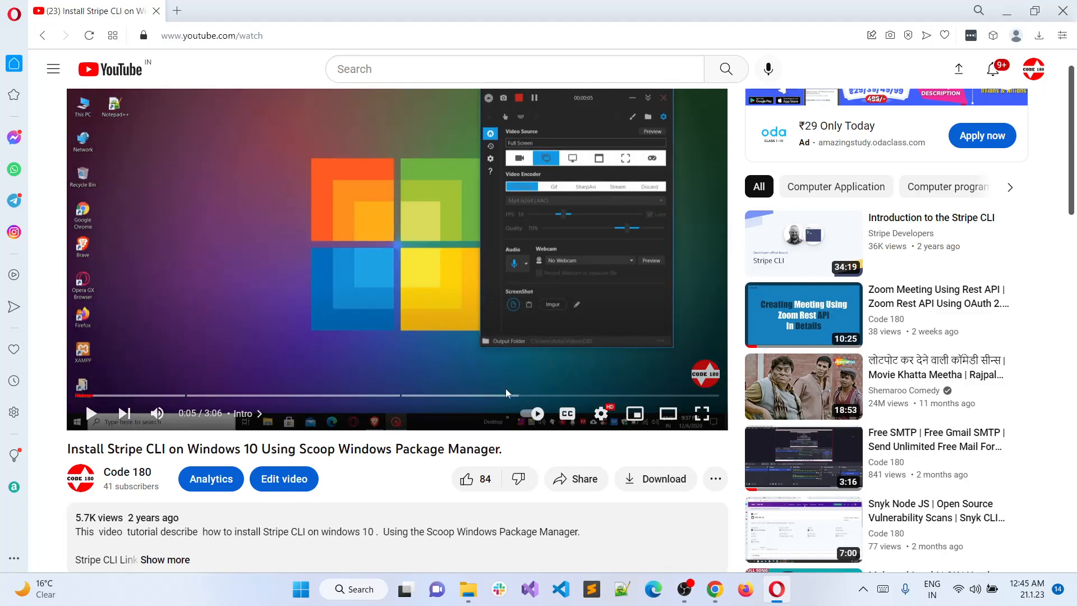
{"action": "mouse_move", "coordinate": [473, 262]}
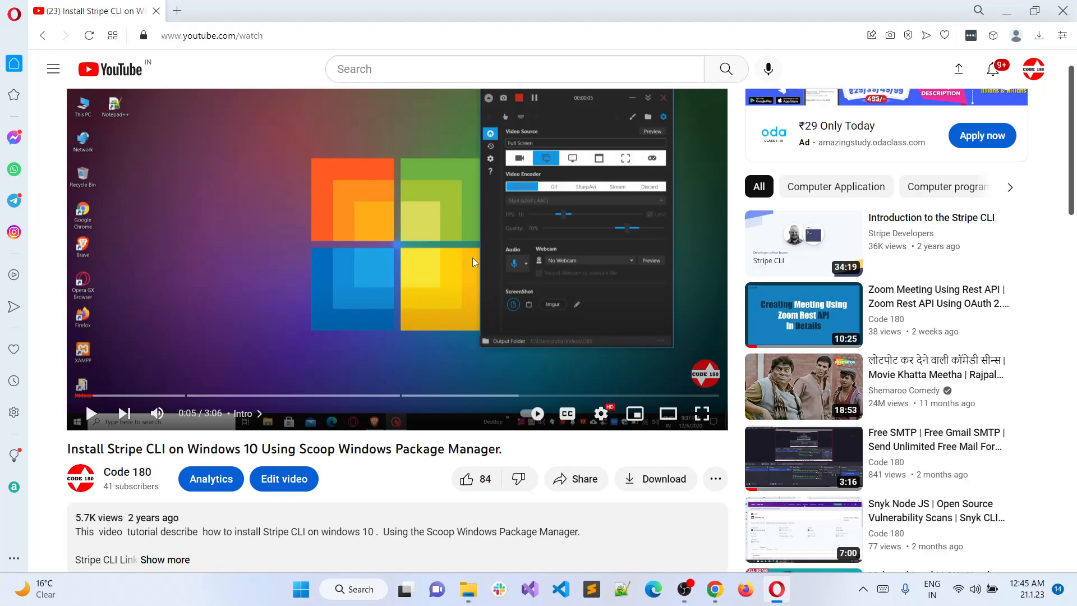
{"action": "mouse_move", "coordinate": [550, 373]}
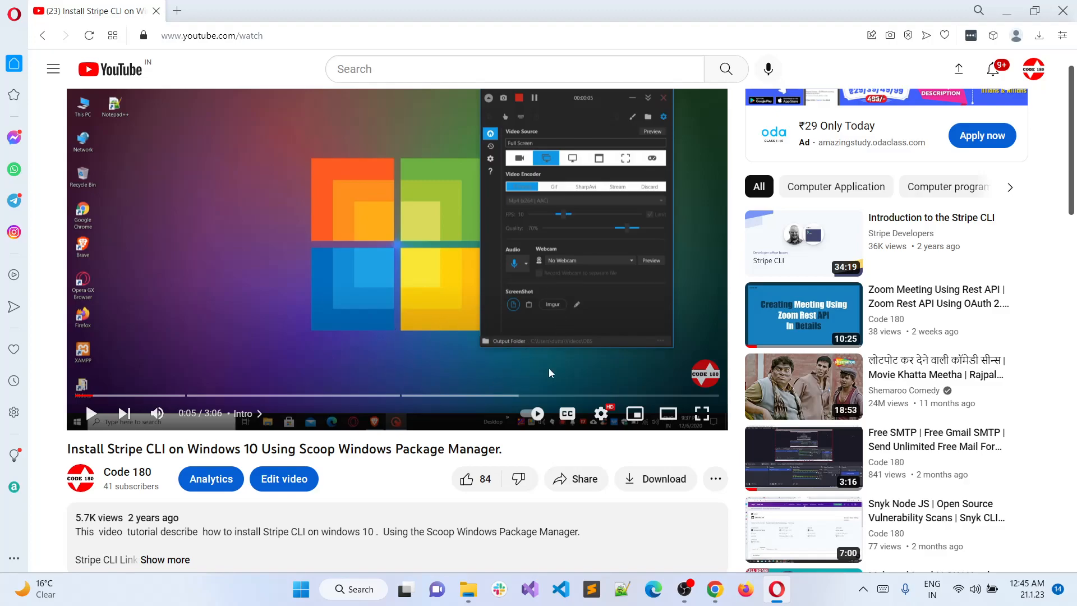
{"action": "mouse_move", "coordinate": [1010, 12]}
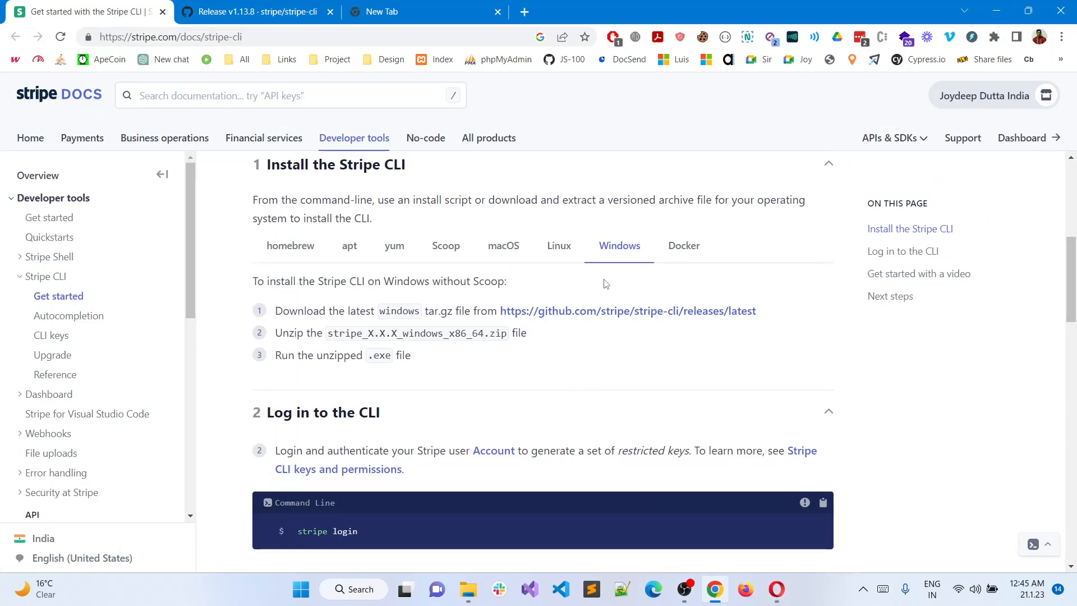
{"action": "mouse_move", "coordinate": [659, 296]}
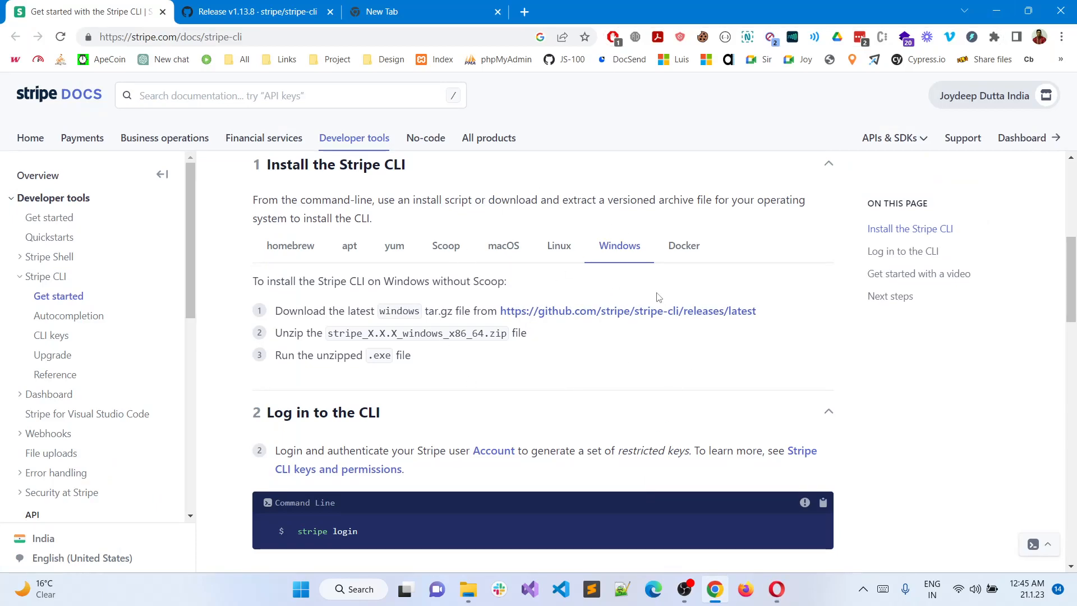
{"action": "mouse_move", "coordinate": [542, 268]}
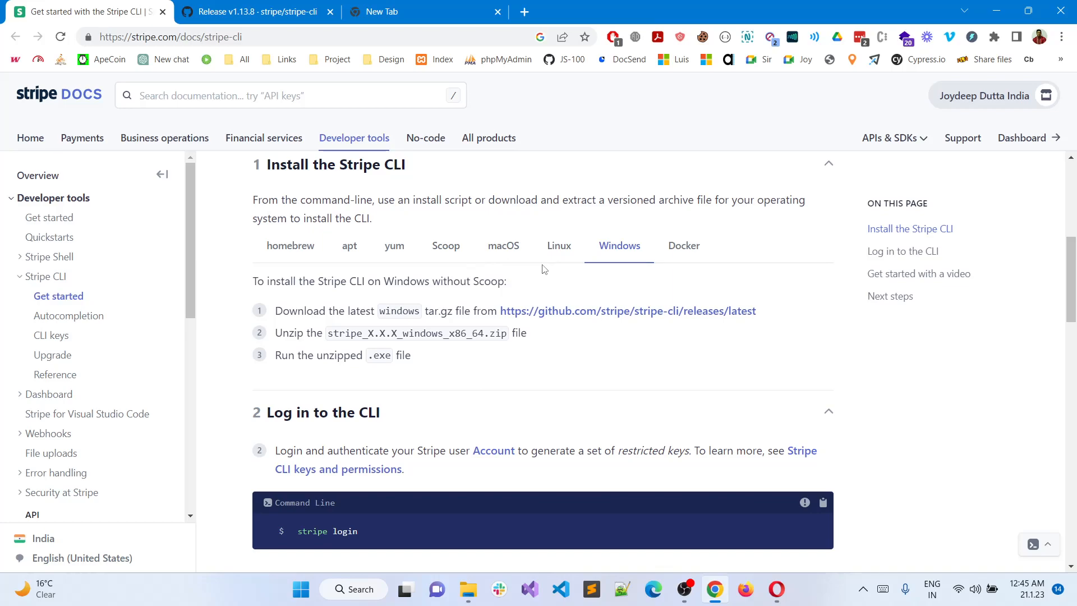
{"action": "mouse_move", "coordinate": [592, 386]}
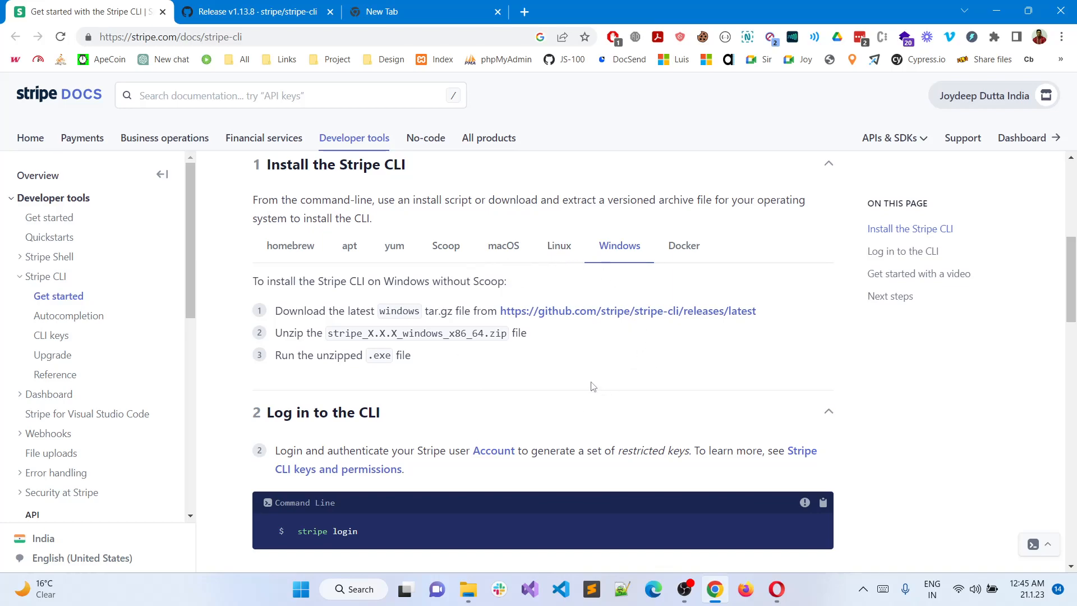
{"action": "mouse_move", "coordinate": [294, 82]}
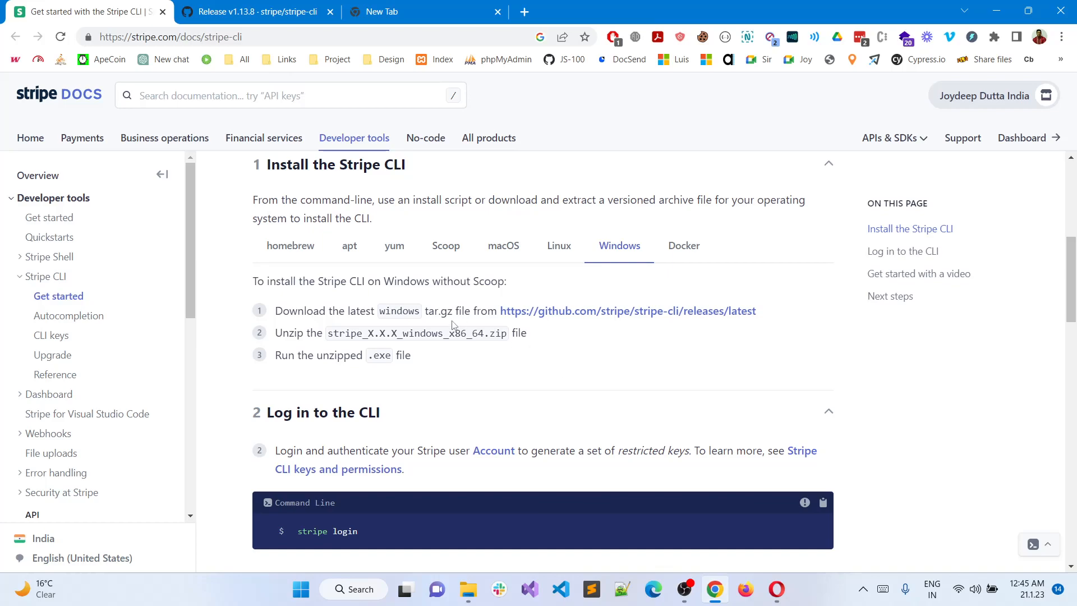
{"action": "mouse_move", "coordinate": [485, 344]}
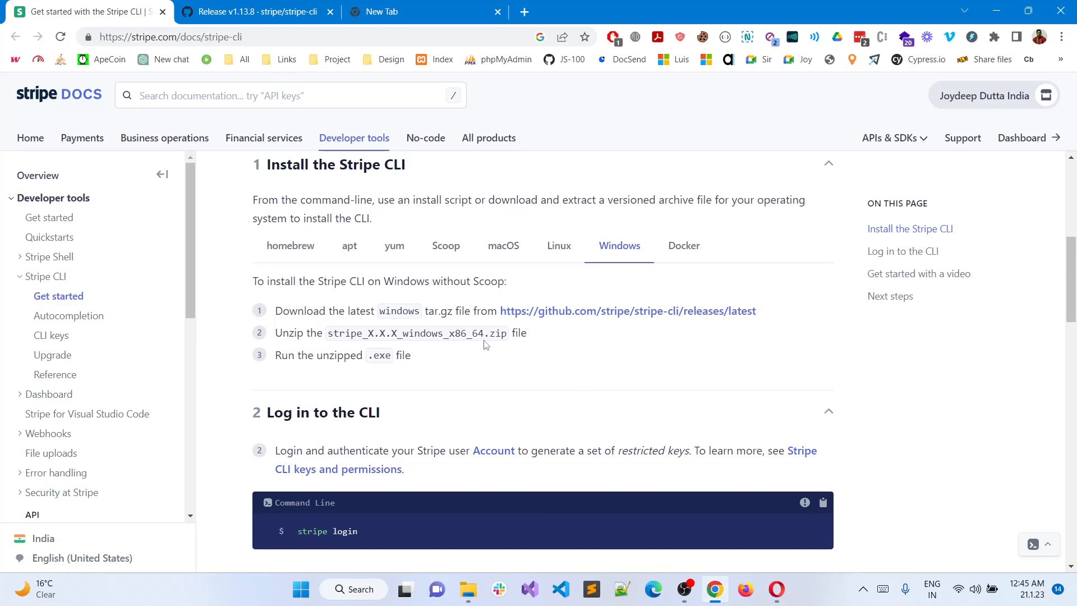
{"action": "mouse_move", "coordinate": [330, 326]}
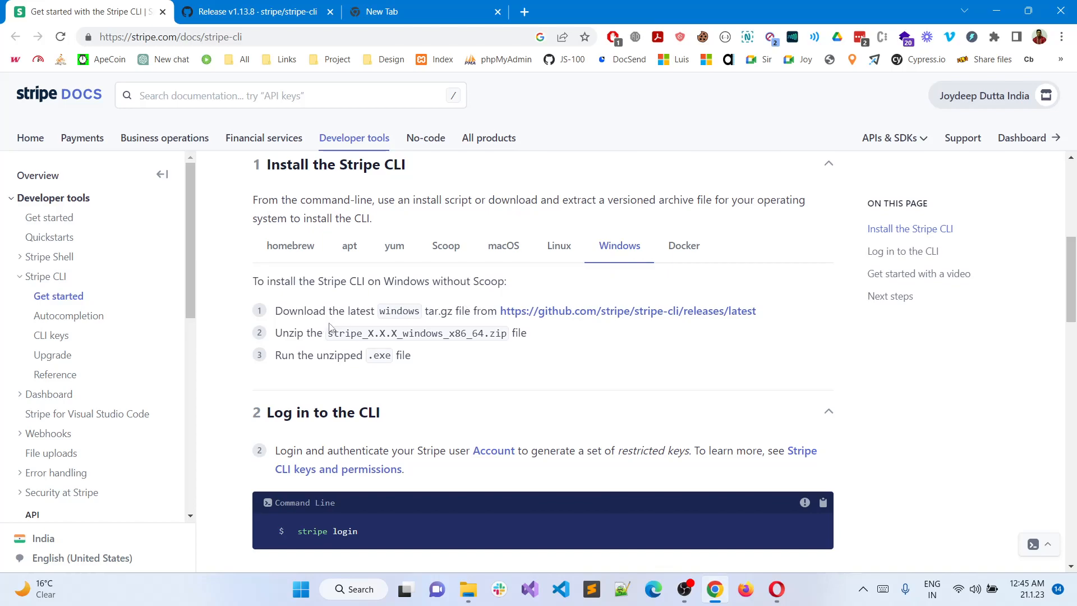
{"action": "mouse_move", "coordinate": [564, 334]}
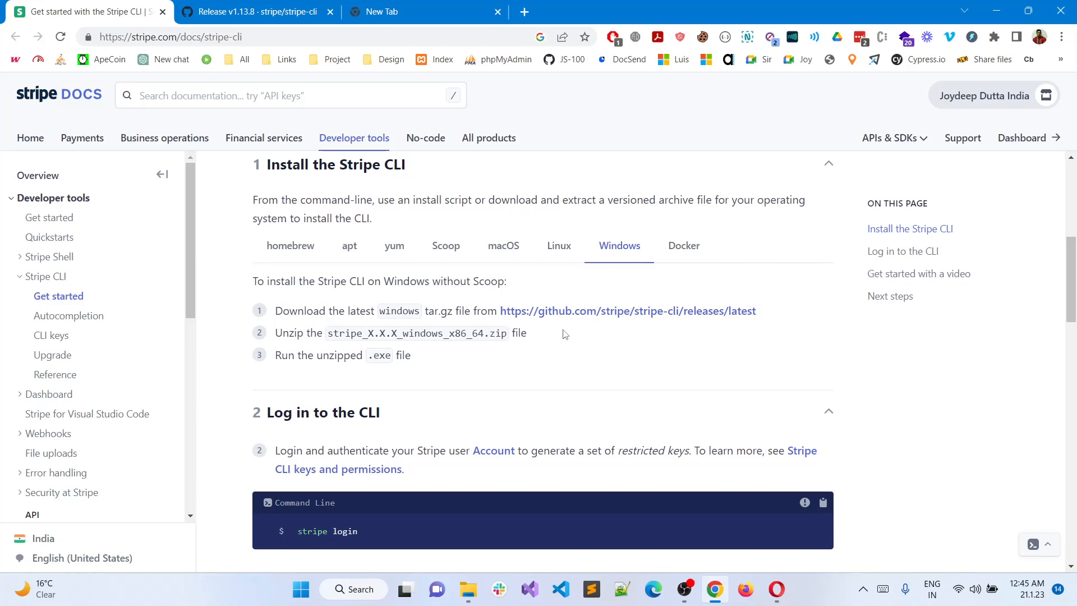
{"action": "mouse_move", "coordinate": [531, 291]}
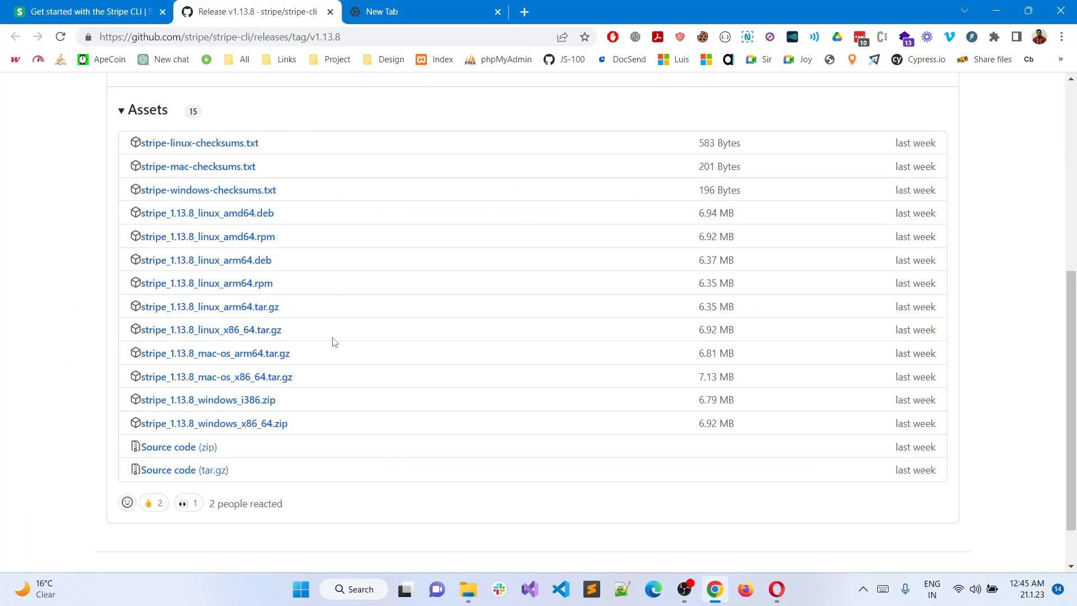
{"action": "mouse_move", "coordinate": [303, 433]}
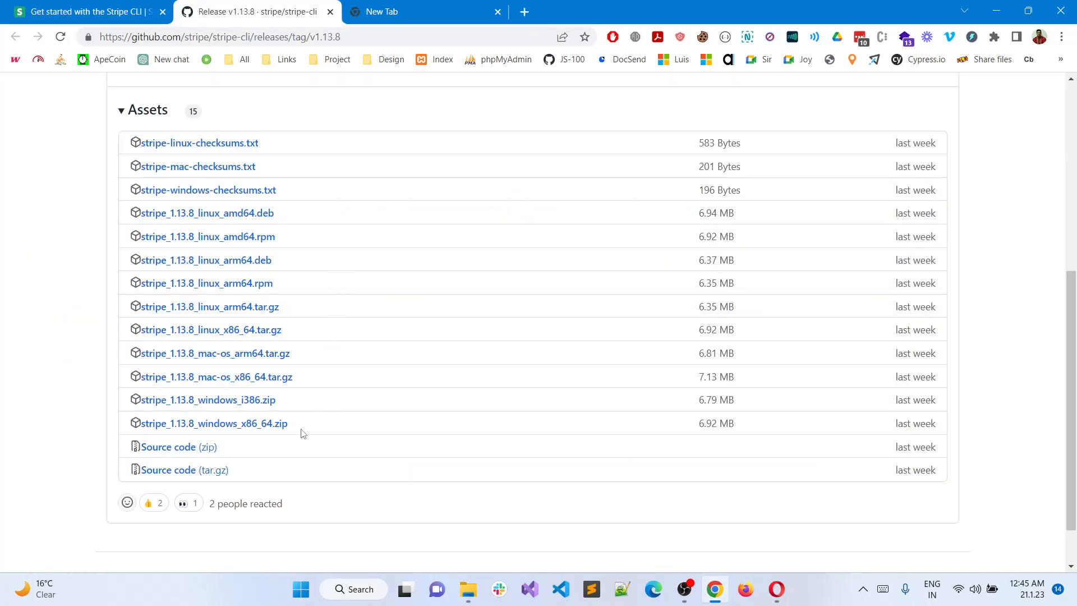
{"action": "mouse_move", "coordinate": [337, 417]}
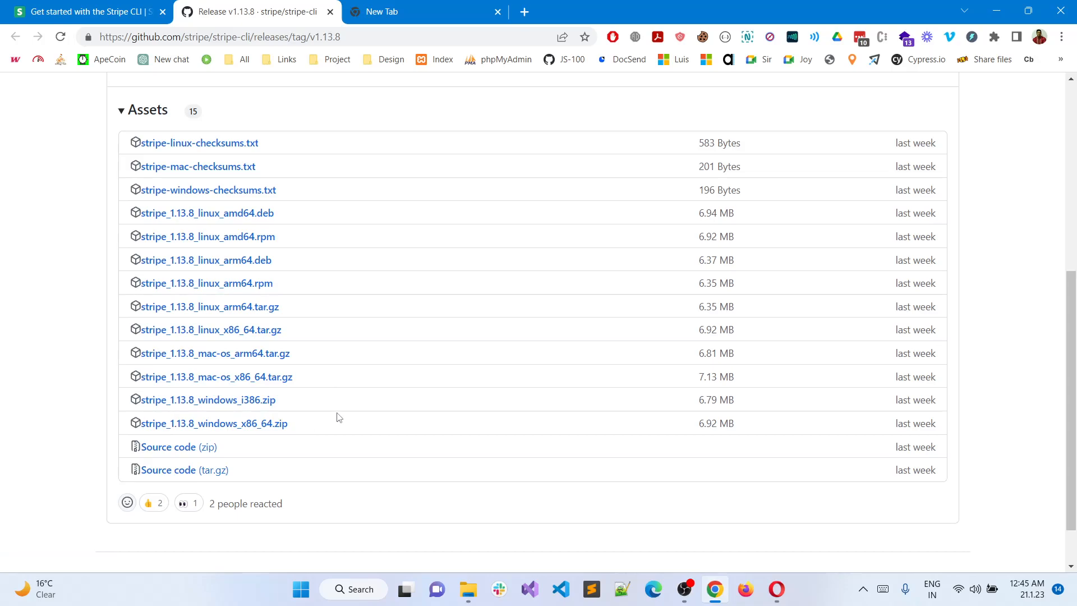
- Return from the GitHub v1.13.8 release assets to the Stripe CLI docs tab
{"action": "left_click", "coordinate": [82, 12]}
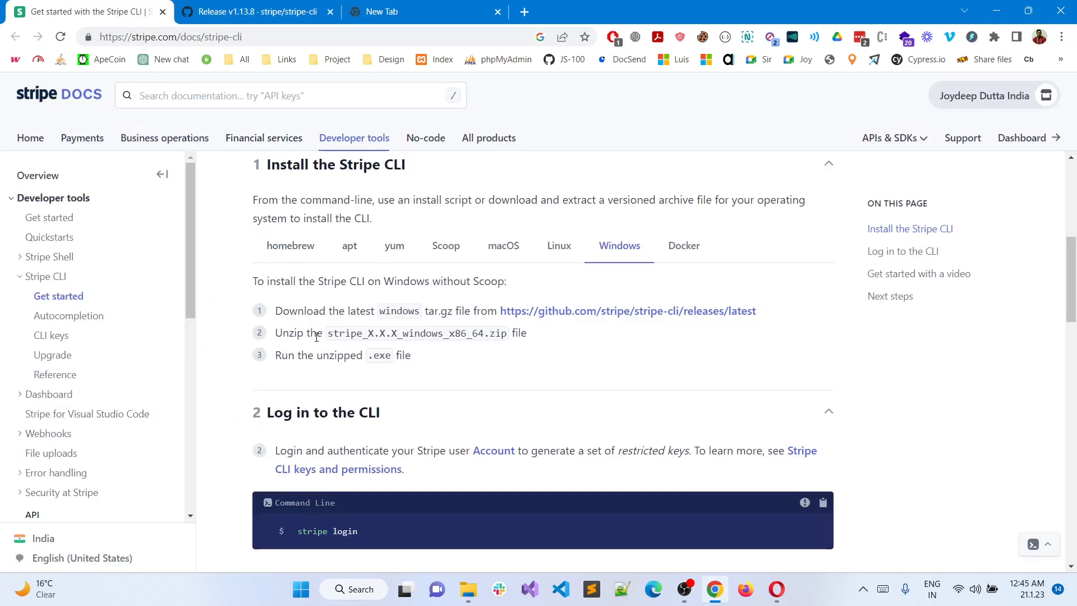
{"action": "mouse_move", "coordinate": [413, 355]}
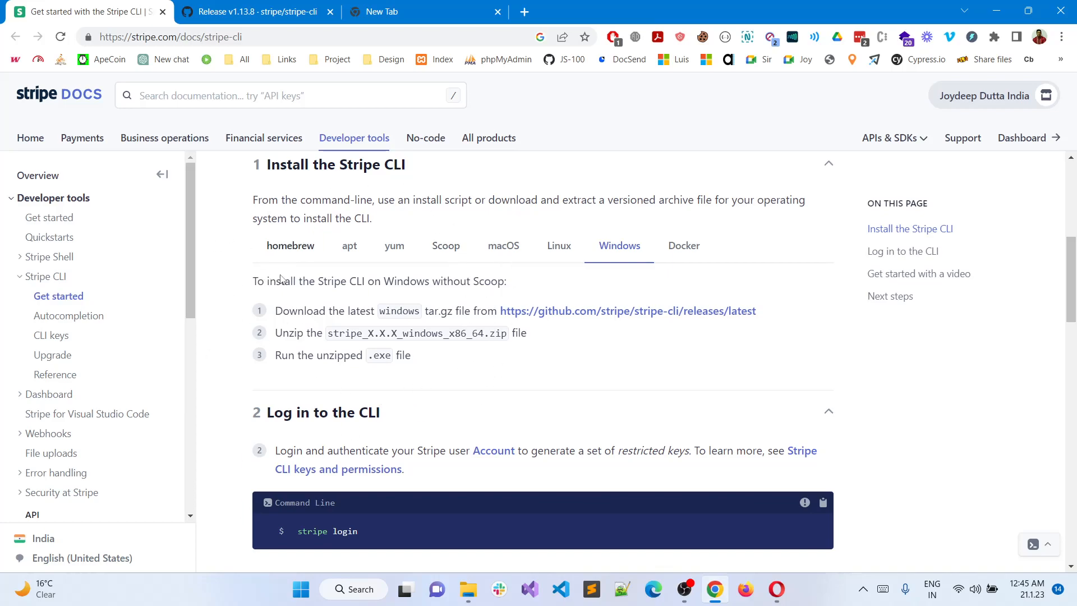
{"action": "mouse_move", "coordinate": [453, 380]}
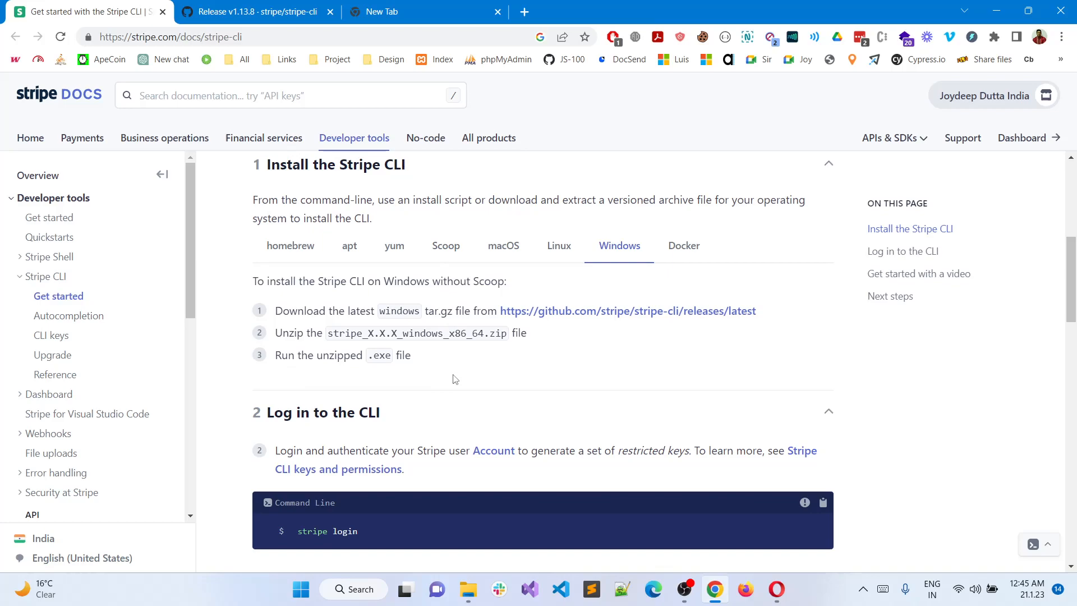
{"action": "mouse_move", "coordinate": [311, 278]}
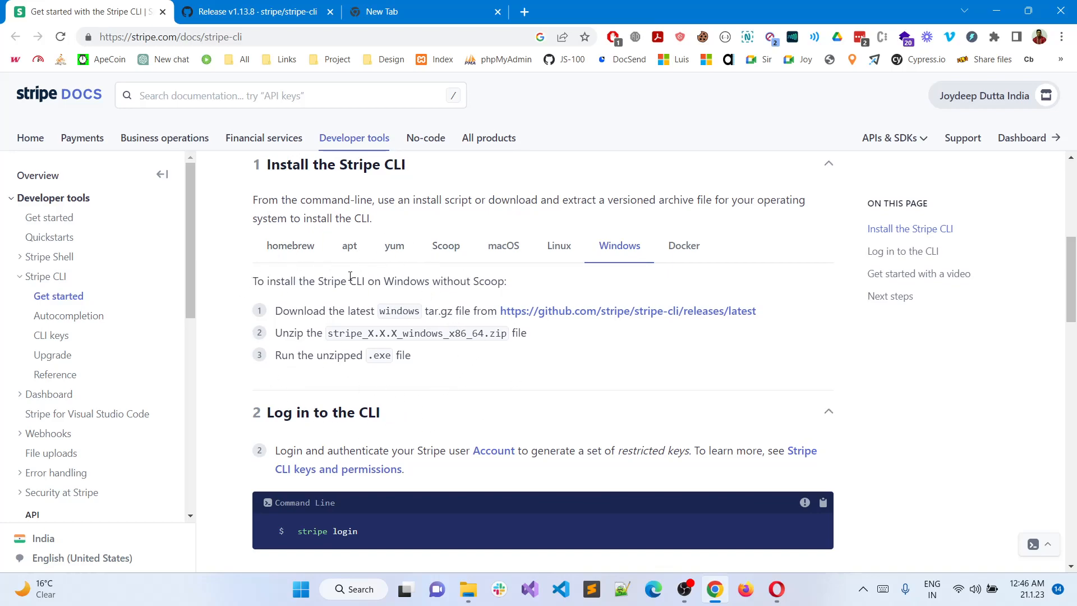
{"action": "mouse_move", "coordinate": [498, 589]}
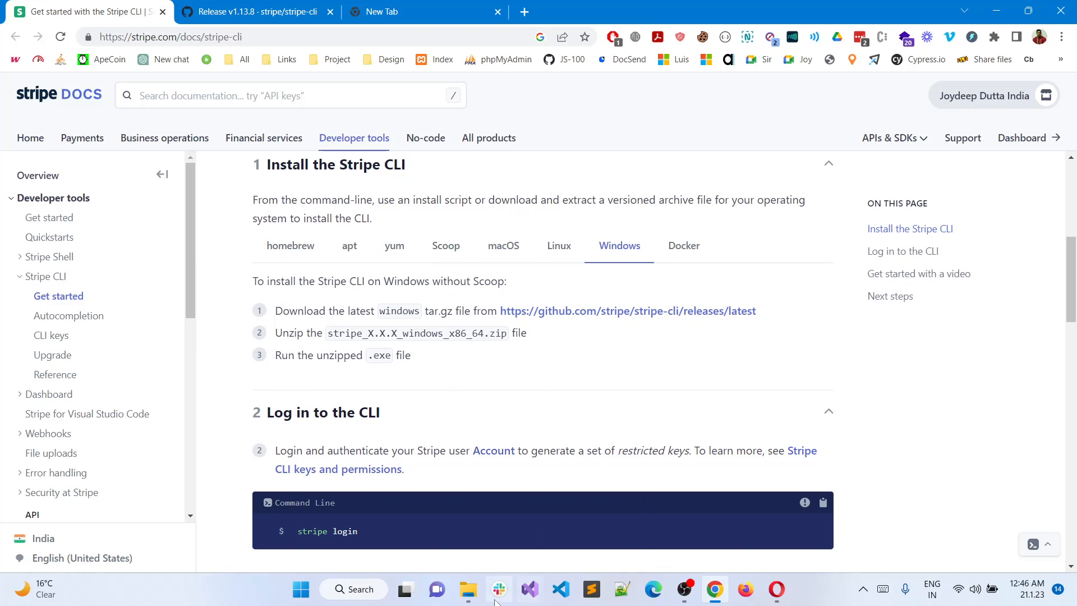
- Navigate File Explorer to the Downloads\Stipe folder containing stripe.exe
{"action": "left_click", "coordinate": [469, 589]}
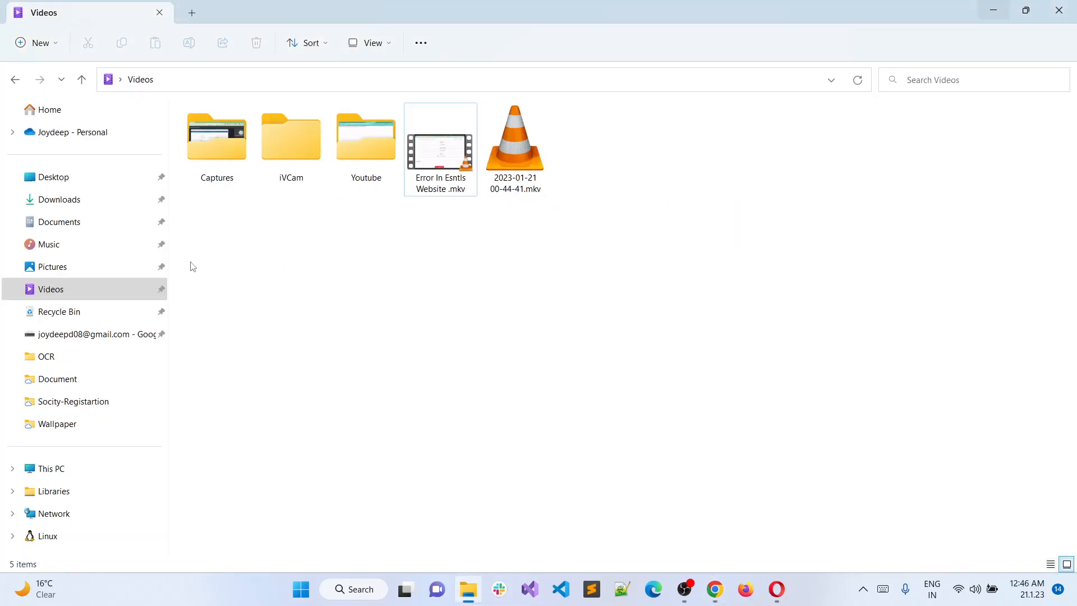
{"action": "left_click", "coordinate": [59, 200]}
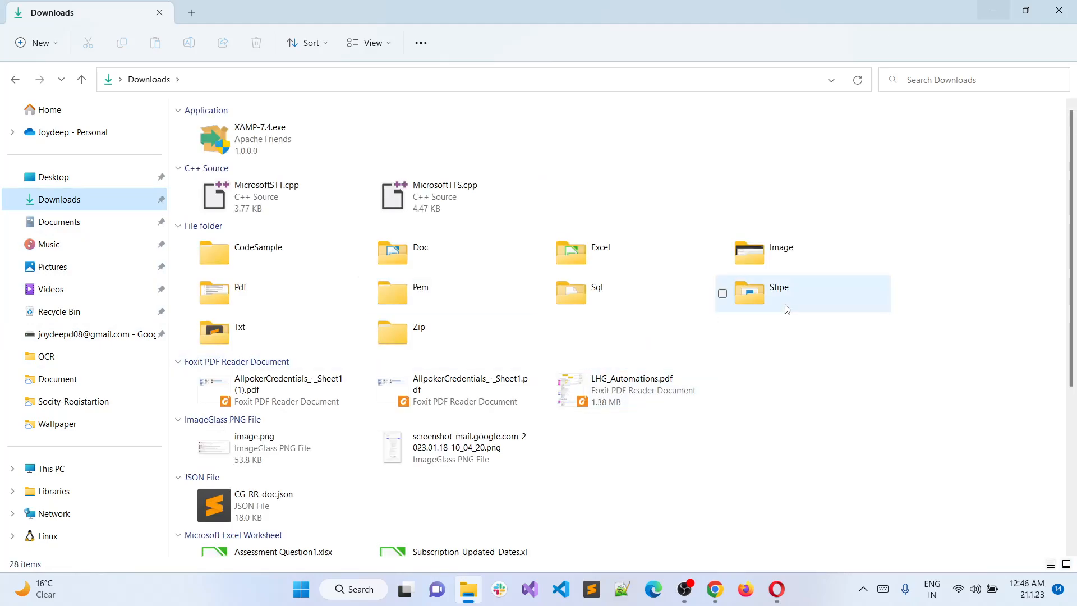
{"action": "double_click", "coordinate": [748, 292]}
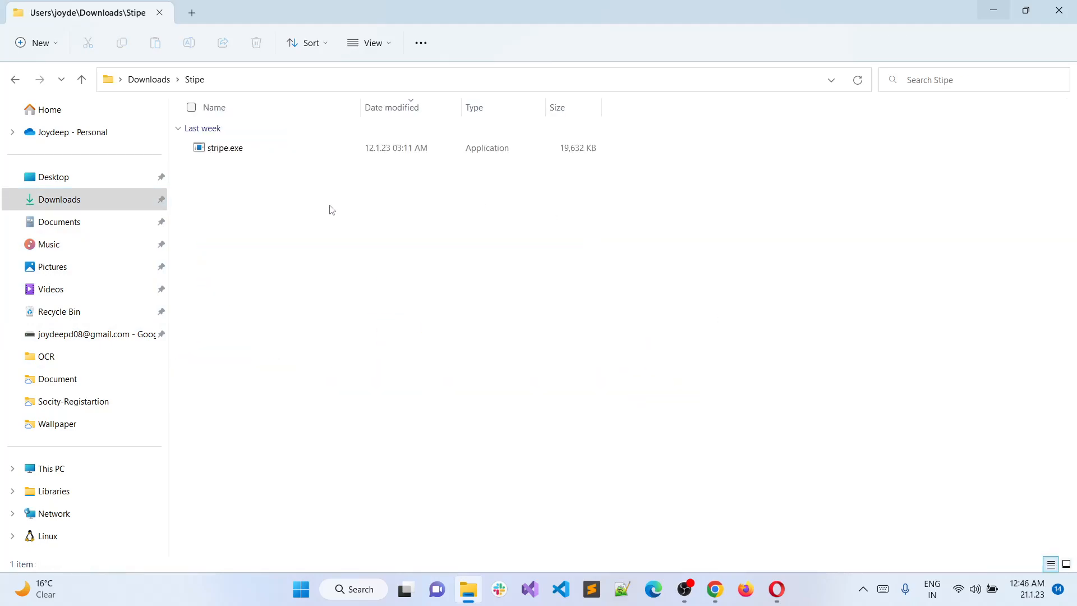
{"action": "mouse_move", "coordinate": [261, 85]}
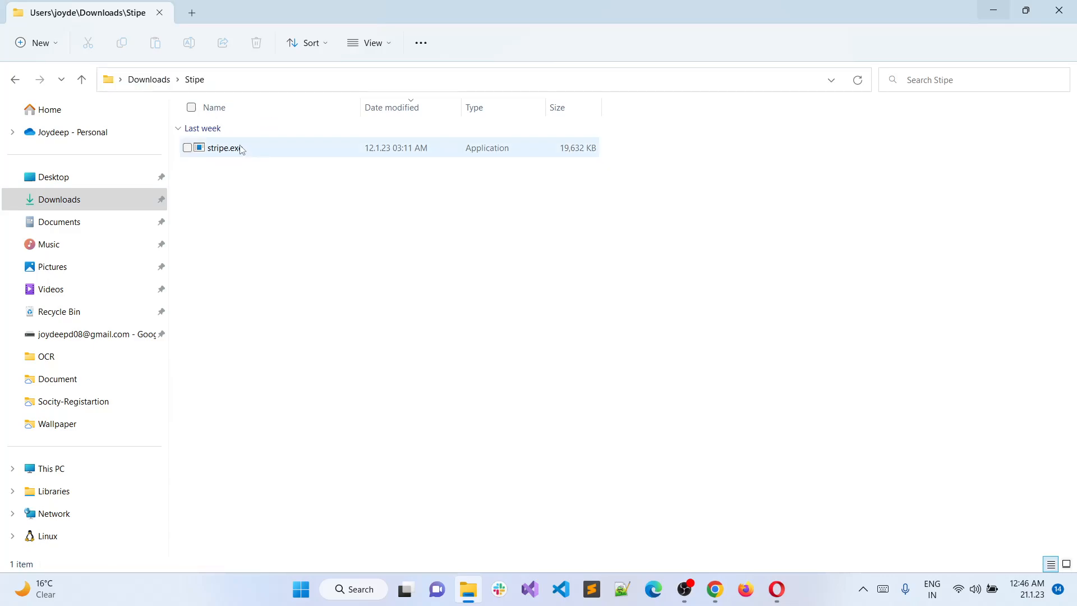
- Launch stripe.exe directly and dismiss its run-from-cmd.exe console warning
{"action": "double_click", "coordinate": [223, 149]}
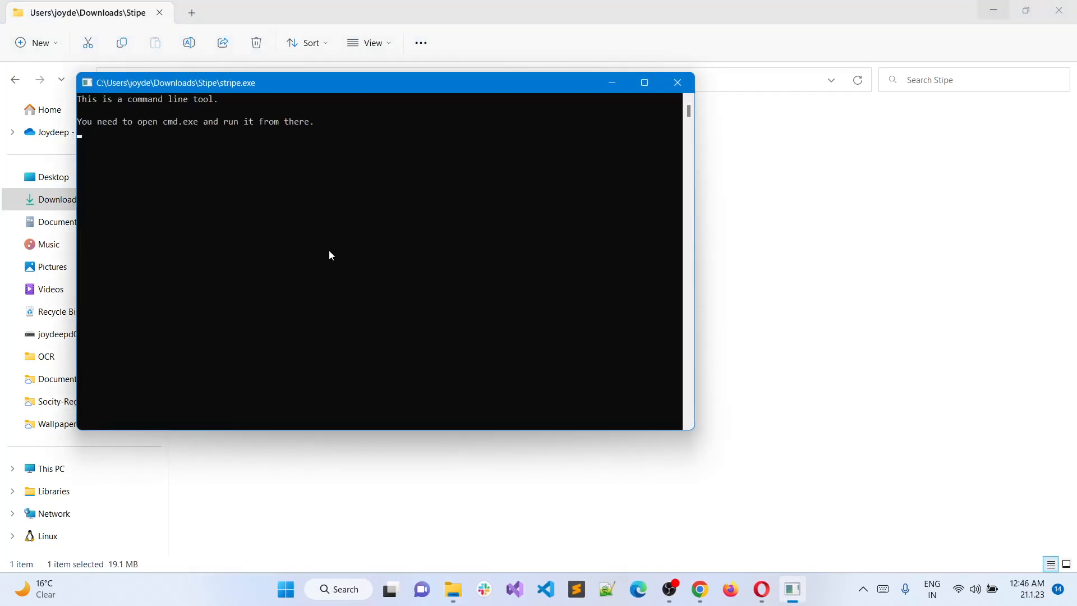
{"action": "mouse_move", "coordinate": [365, 163]}
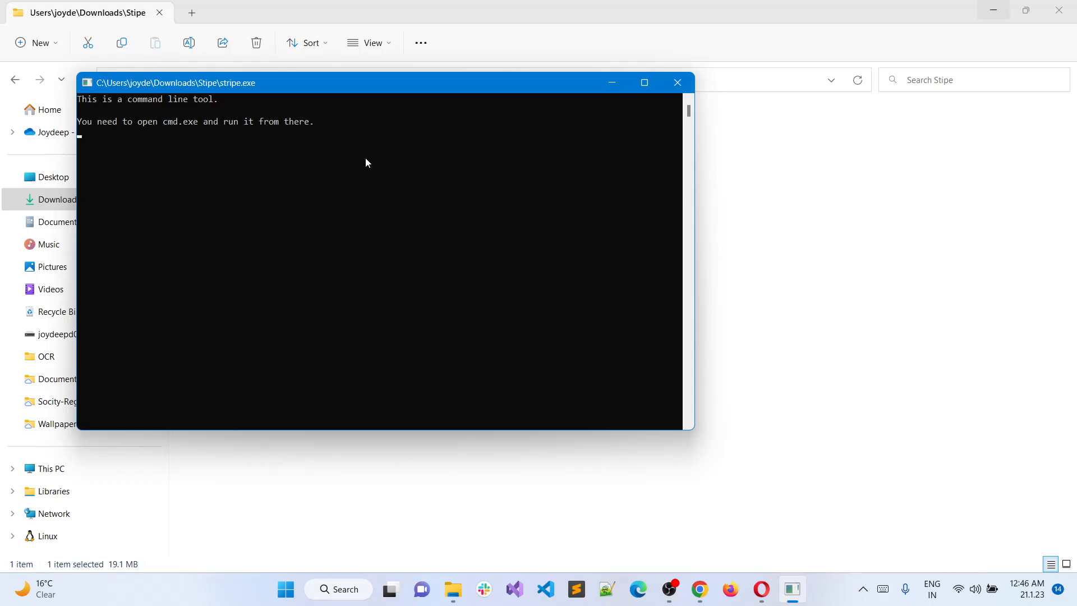
{"action": "left_click", "coordinate": [677, 82]}
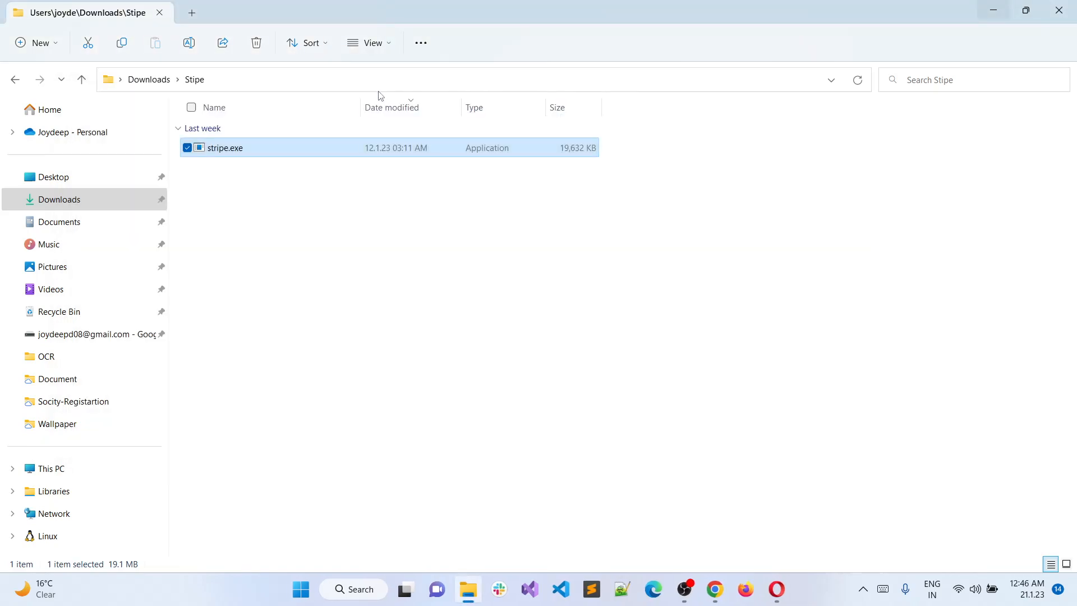
- Run stripe.exe from a cmd prompt in the Stipe folder to print its help, maximized
{"action": "type", "text": "cm"}
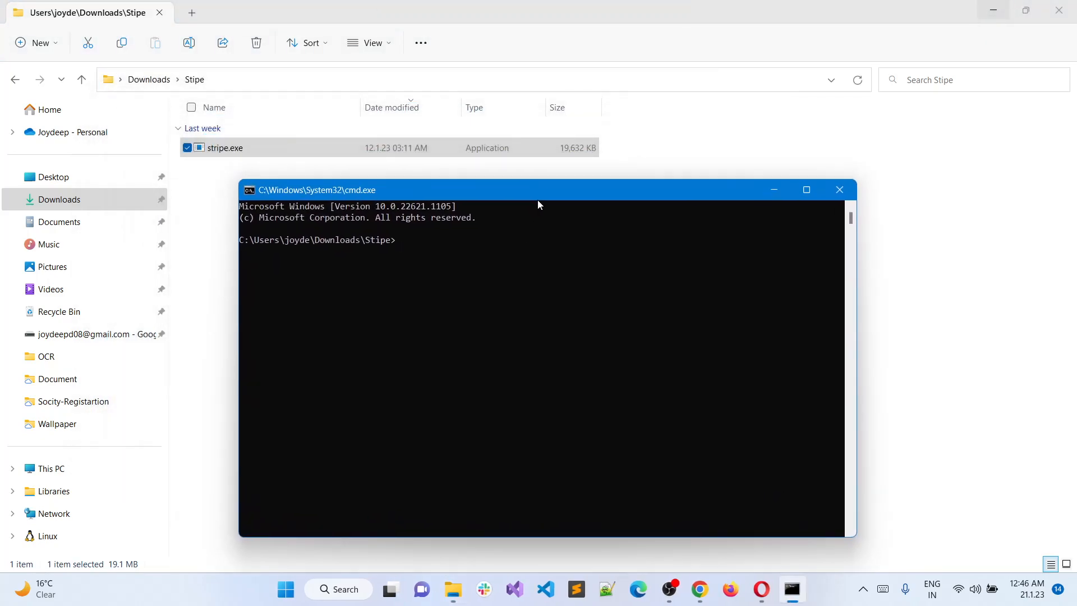
{"action": "type", "text": "stripe.exe"}
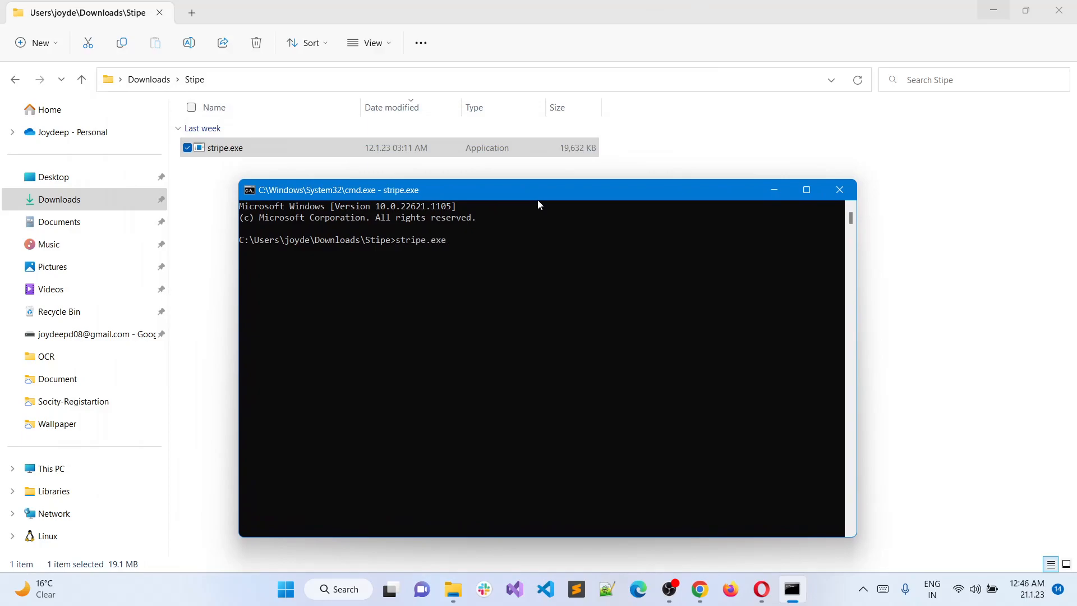
{"action": "key", "text": "Return"}
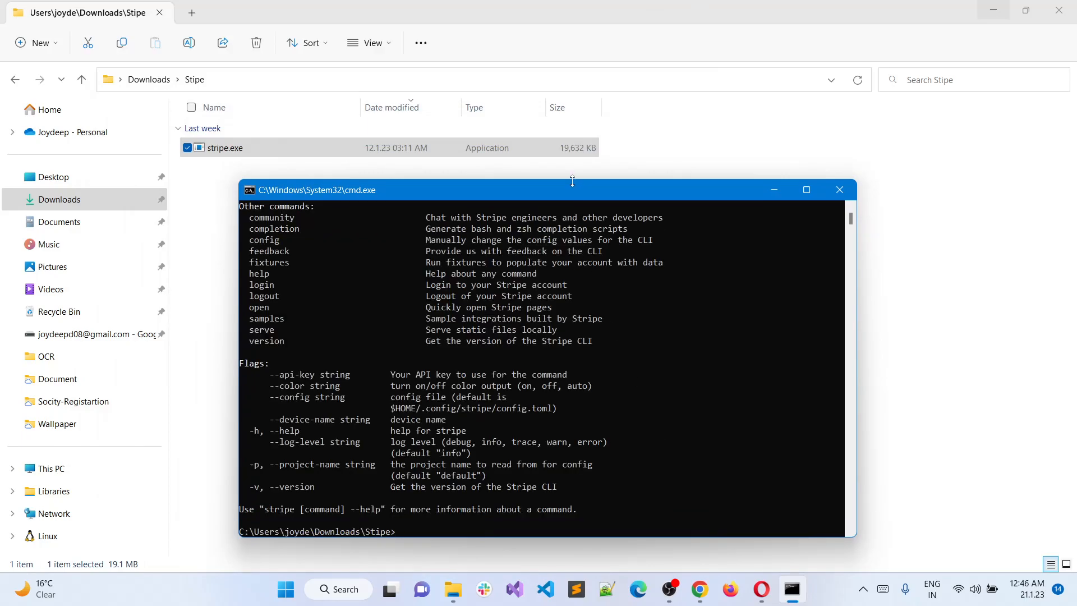
{"action": "left_click", "coordinate": [806, 190]}
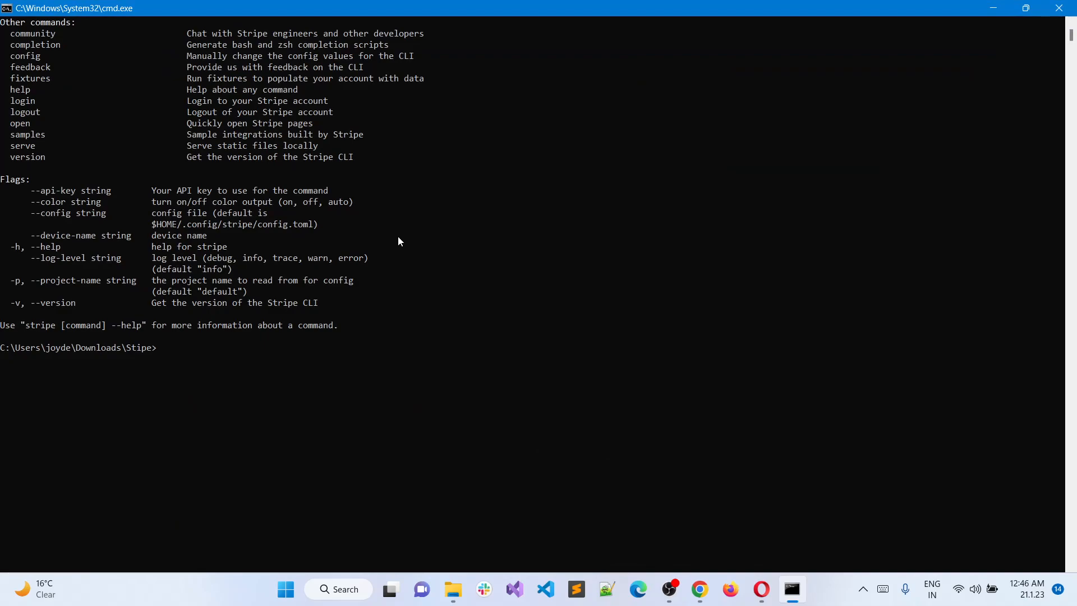
{"action": "type", "text": "stripe"}
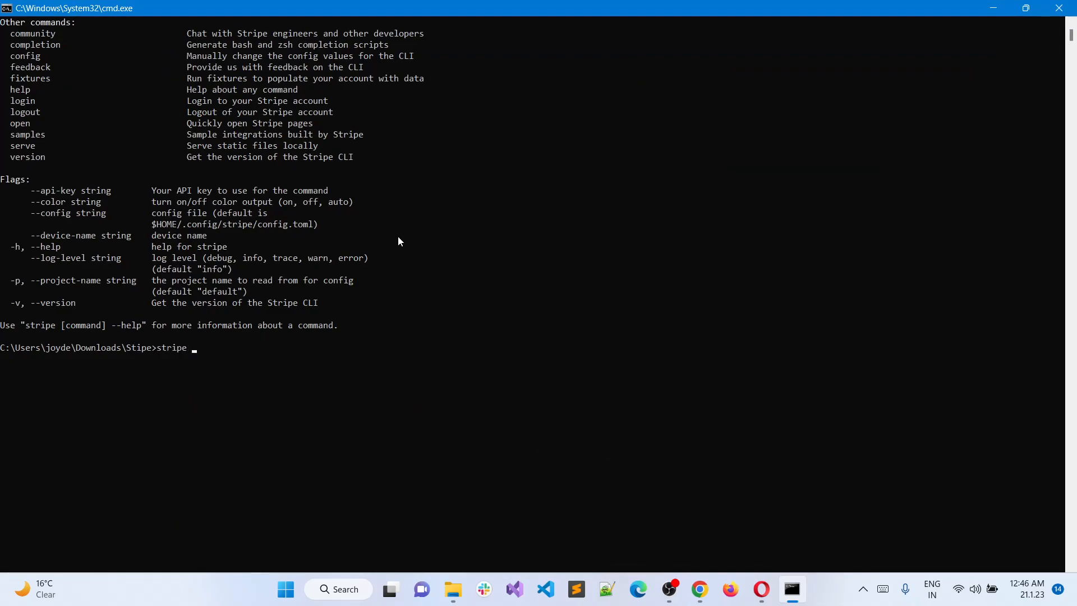
- Run stripe login and follow its confirm_auth link to the browser pairing page
{"action": "type", "text": "login"}
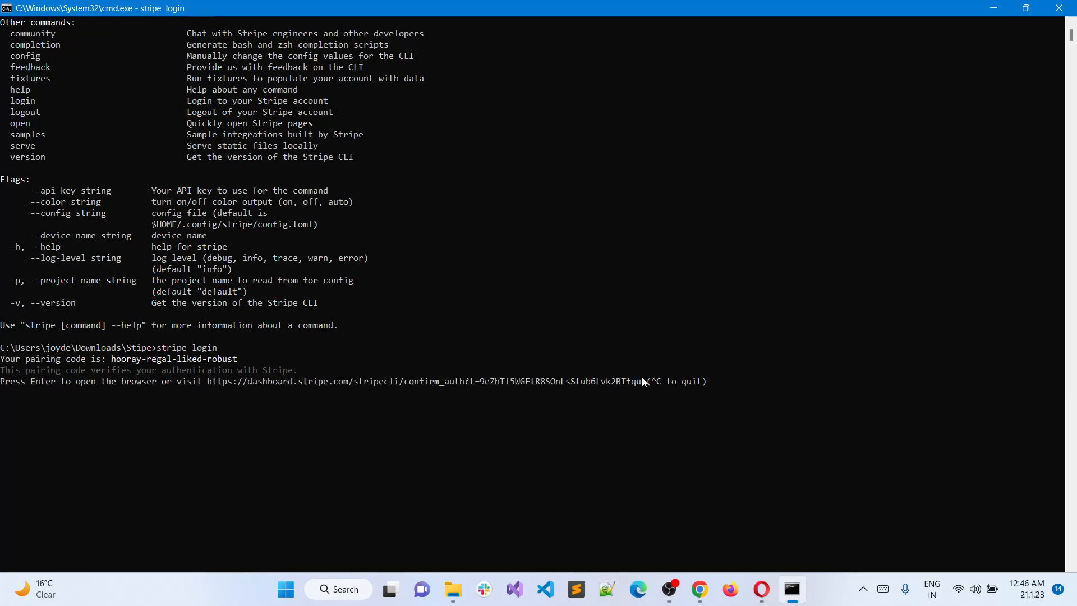
{"action": "left_click", "coordinate": [699, 589]}
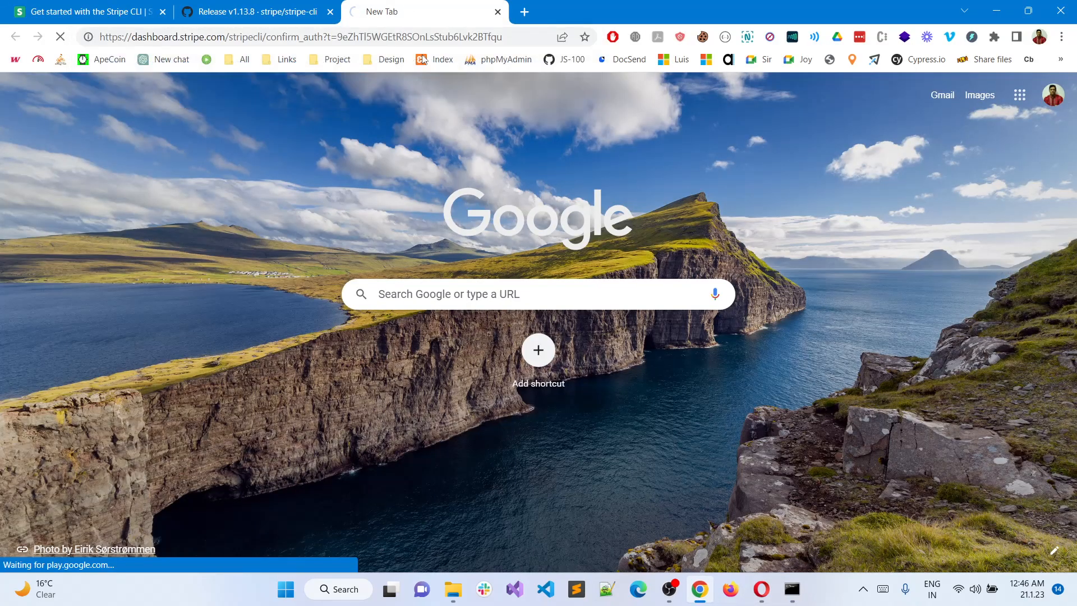
{"action": "mouse_move", "coordinate": [456, 221]}
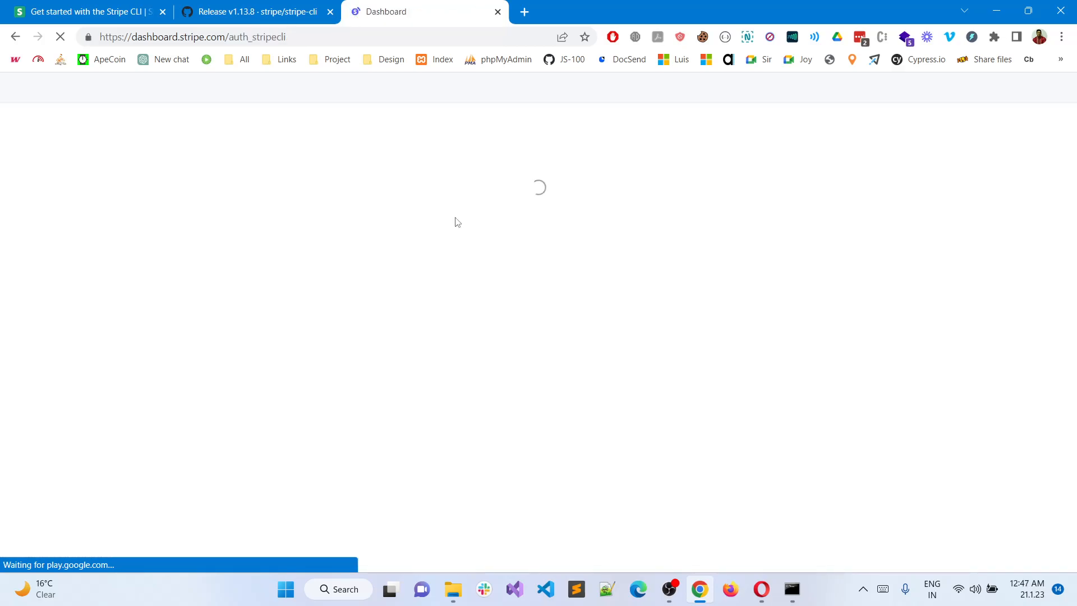
- Allow the Stripe CLI access to the account on the auth_stripecli page
{"action": "left_click", "coordinate": [791, 589]}
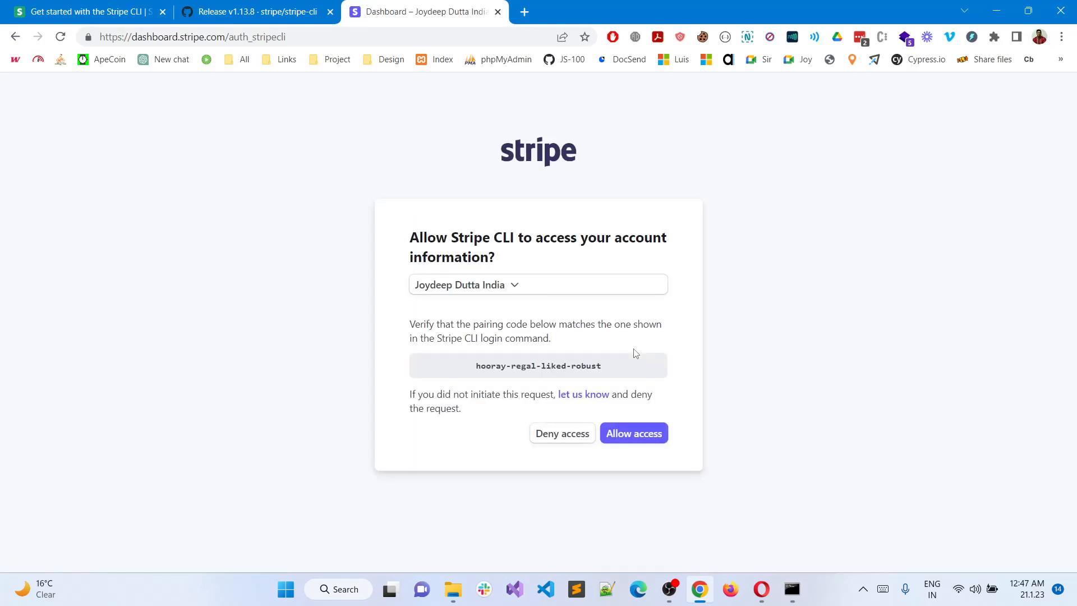
{"action": "left_click", "coordinate": [632, 433]}
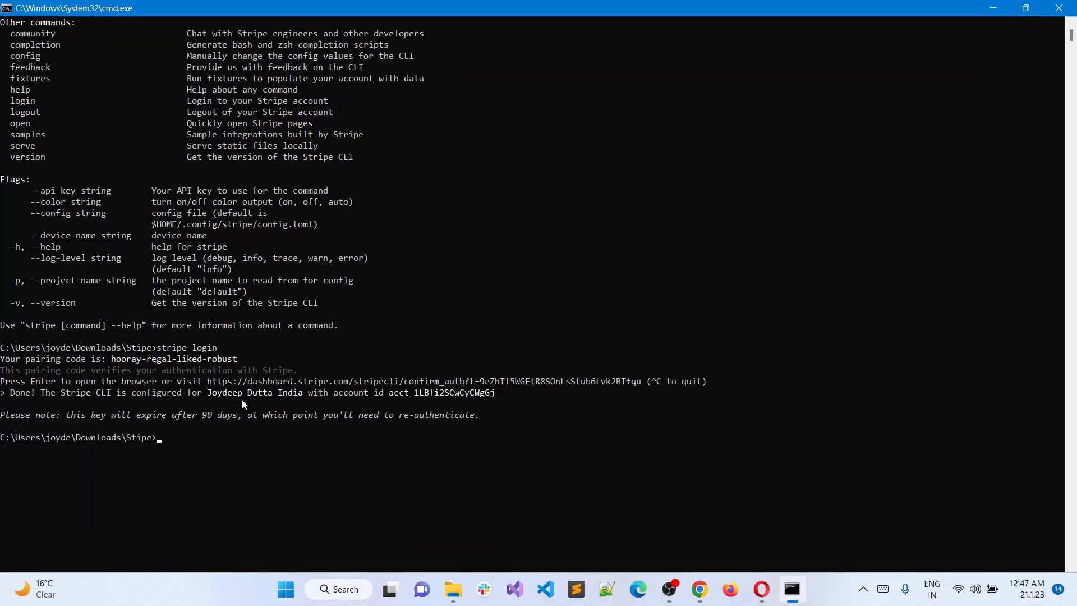
{"action": "mouse_move", "coordinate": [340, 408]}
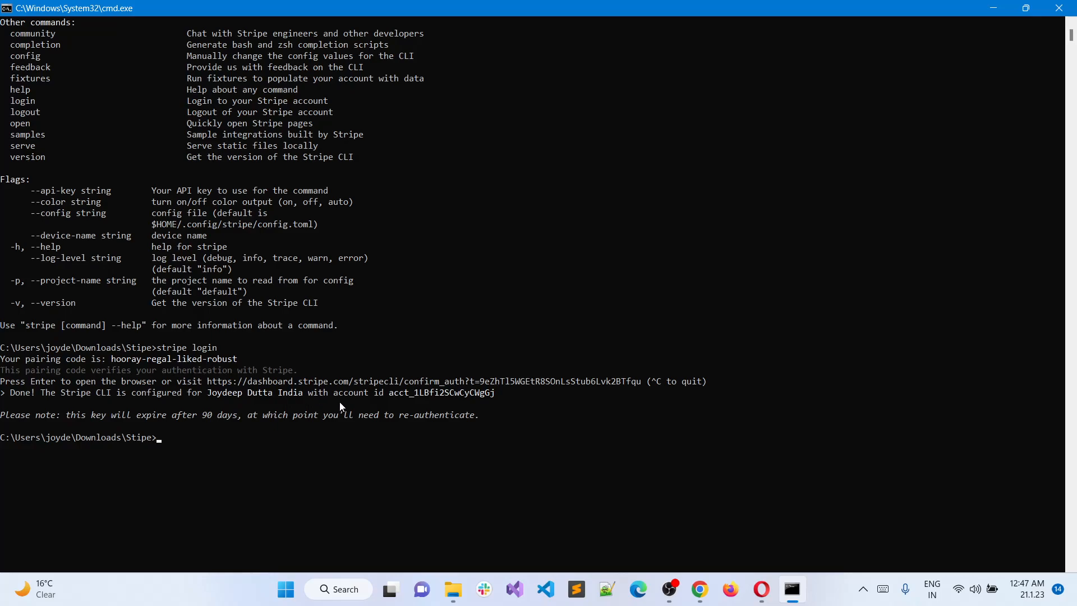
{"action": "mouse_move", "coordinate": [23, 440]}
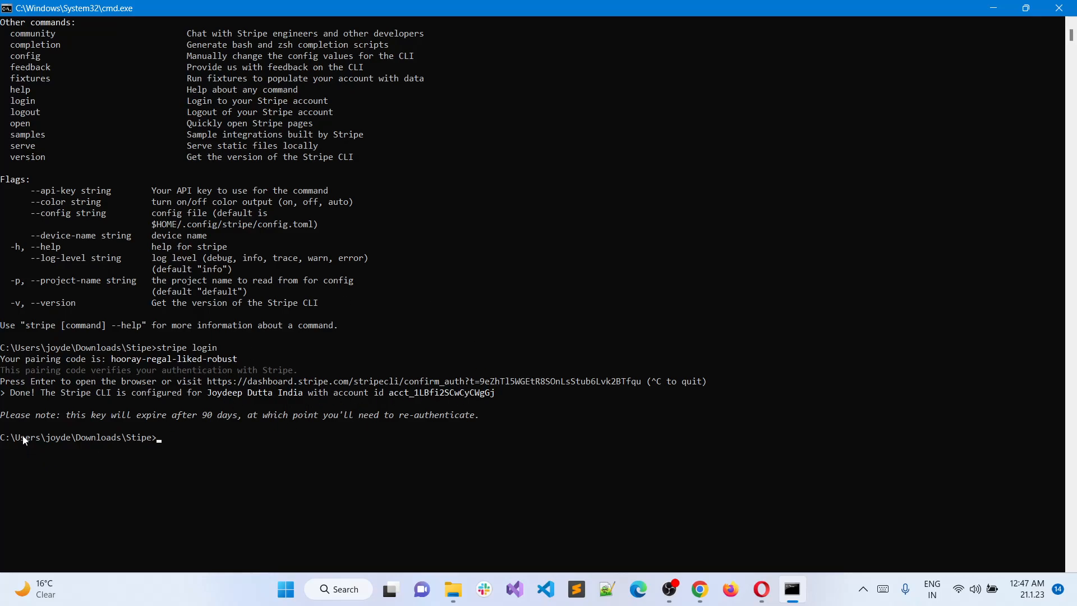
{"action": "mouse_move", "coordinate": [279, 430]}
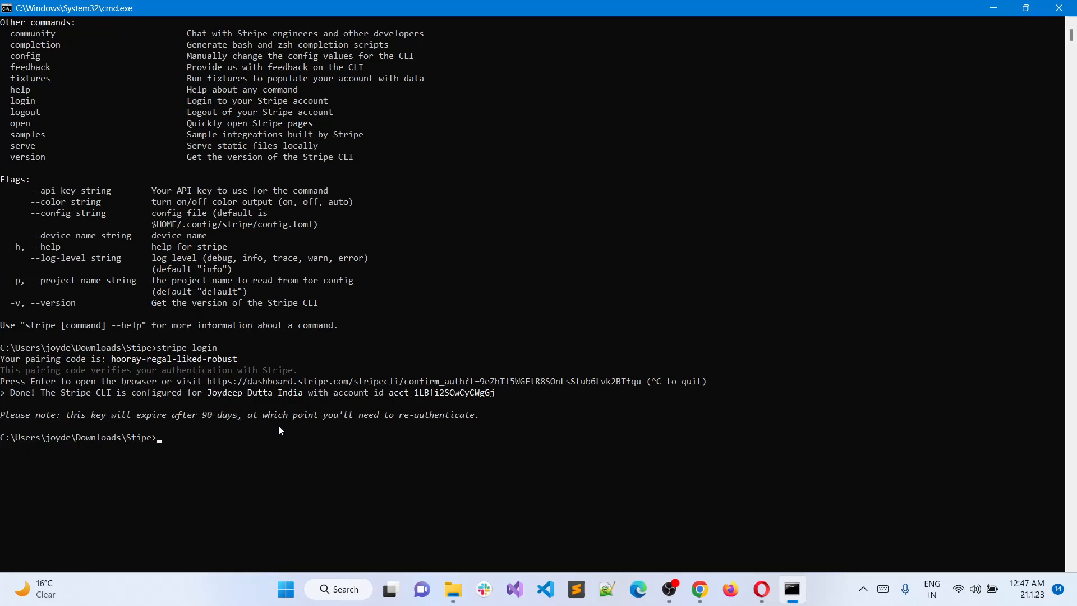
{"action": "mouse_move", "coordinate": [360, 282]}
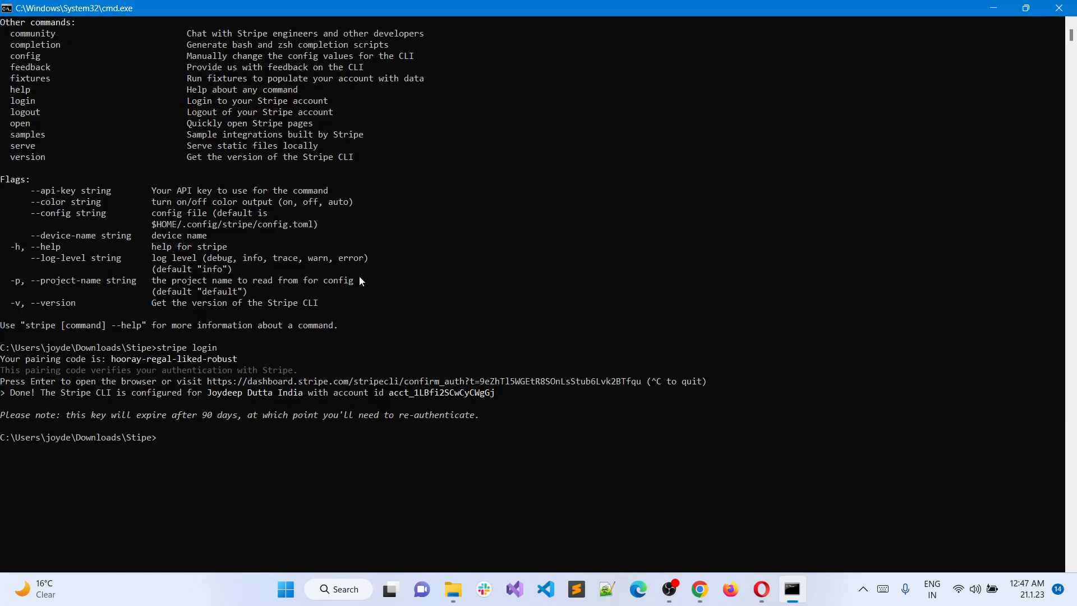
{"action": "mouse_move", "coordinate": [699, 589]}
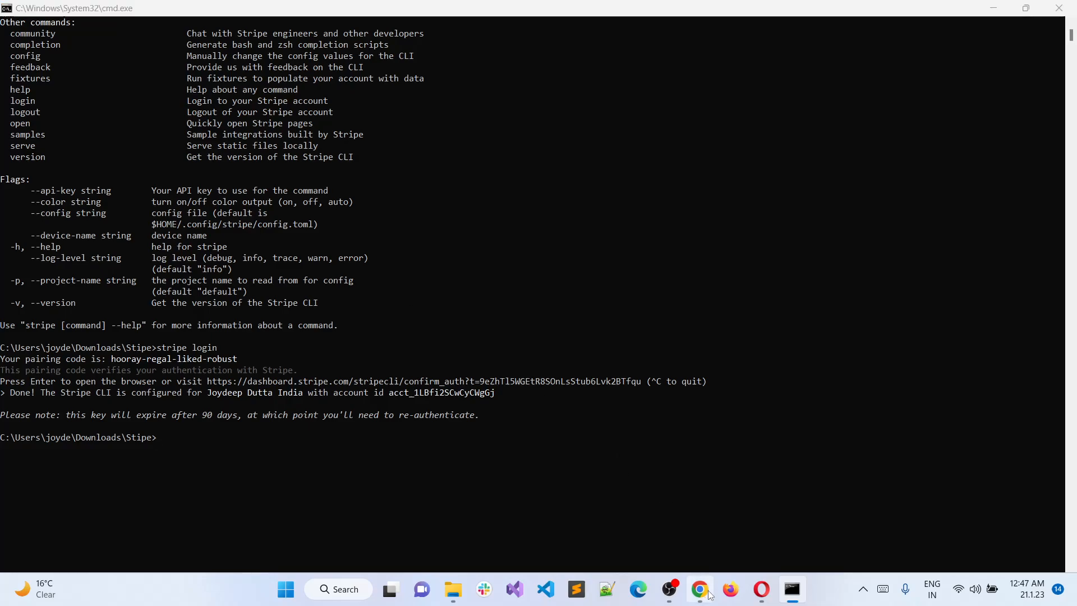
- Switch back to the browser after cmd confirms the CLI is configured
{"action": "left_click", "coordinate": [699, 589]}
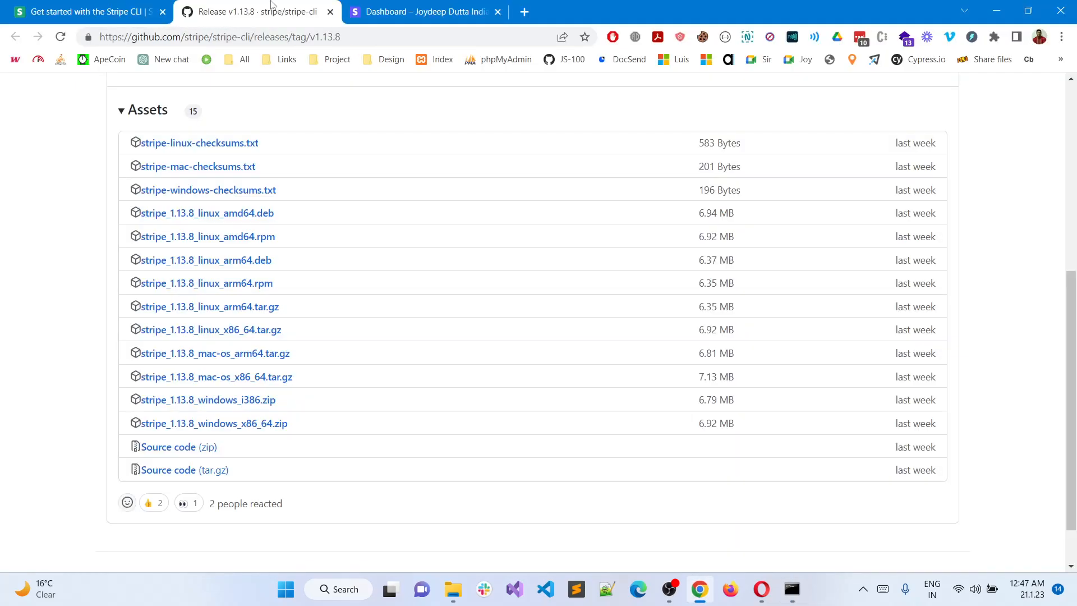
- Review the guide's video, login commands and Windows install sections in Stripe Docs
{"action": "left_click", "coordinate": [90, 11]}
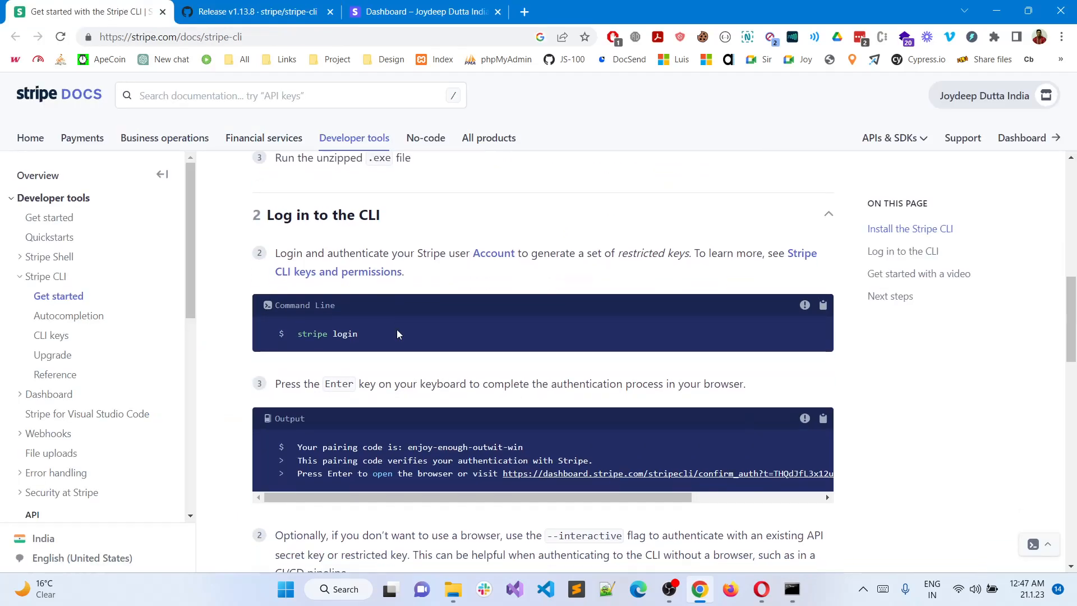
{"action": "scroll", "scroll_direction": "down", "scroll_amount": 3}
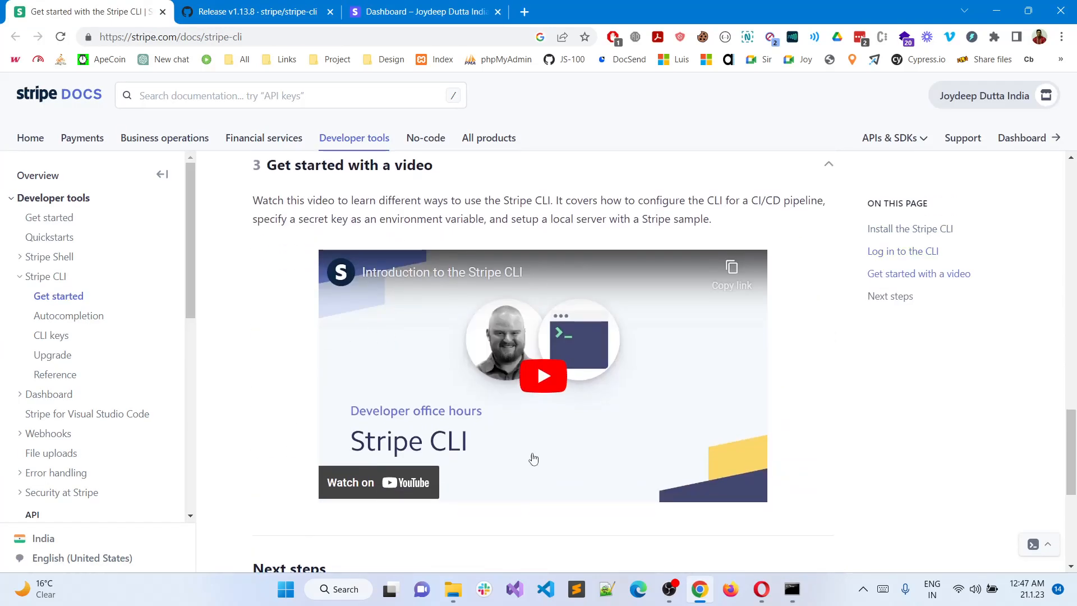
{"action": "mouse_move", "coordinate": [428, 357]}
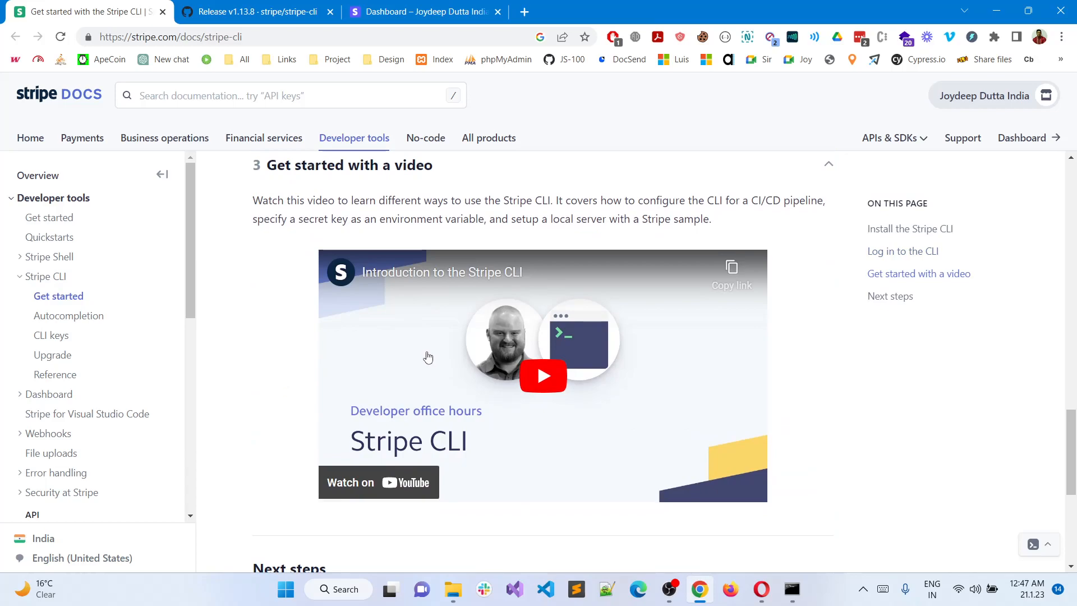
{"action": "mouse_move", "coordinate": [465, 396]}
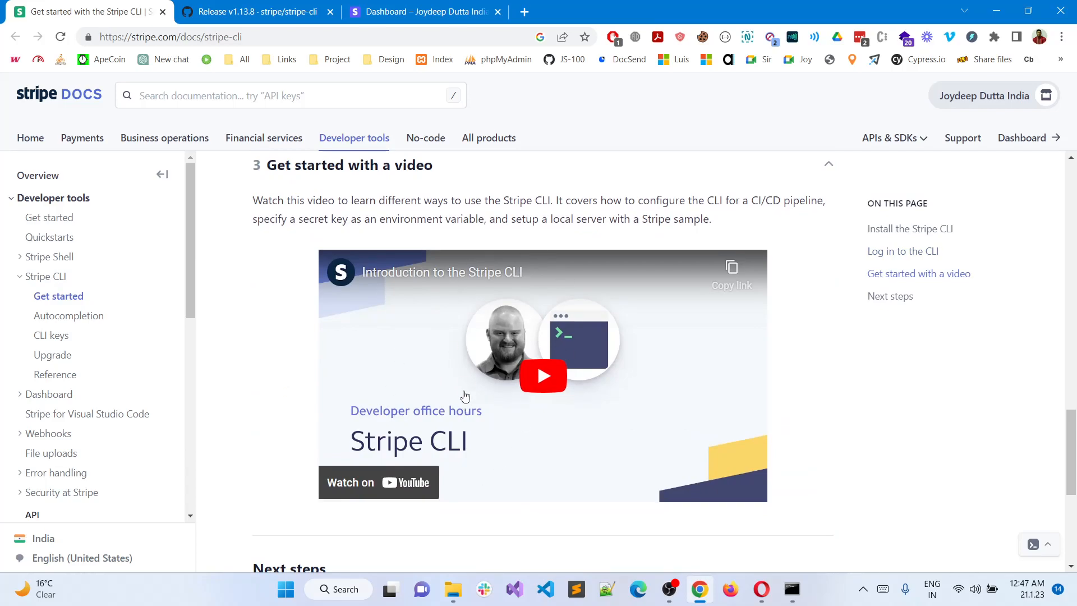
{"action": "mouse_move", "coordinate": [461, 381]}
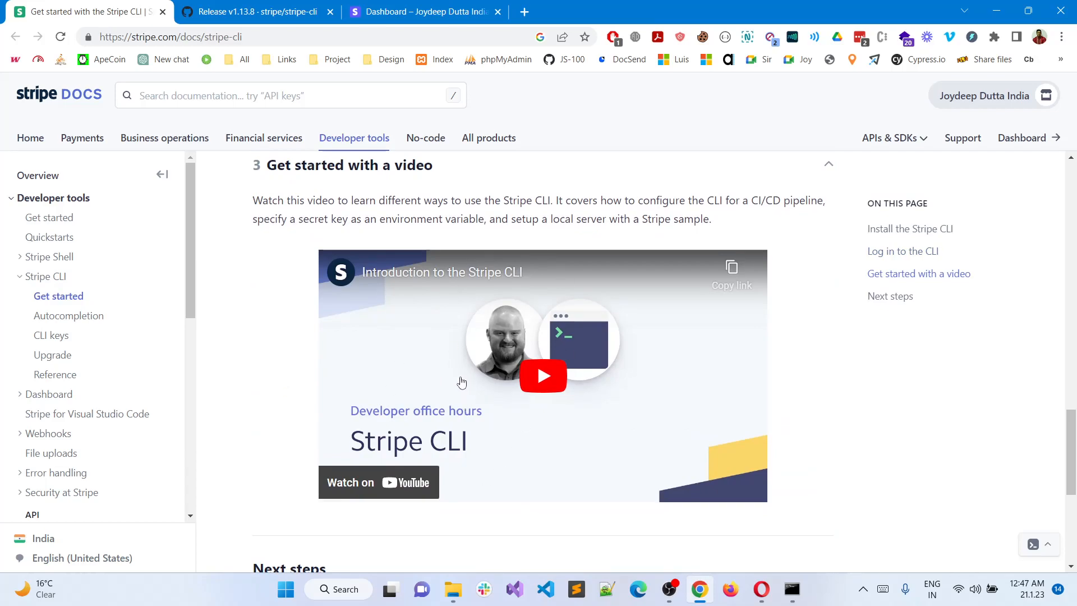
{"action": "scroll", "scroll_direction": "up", "scroll_amount": 3}
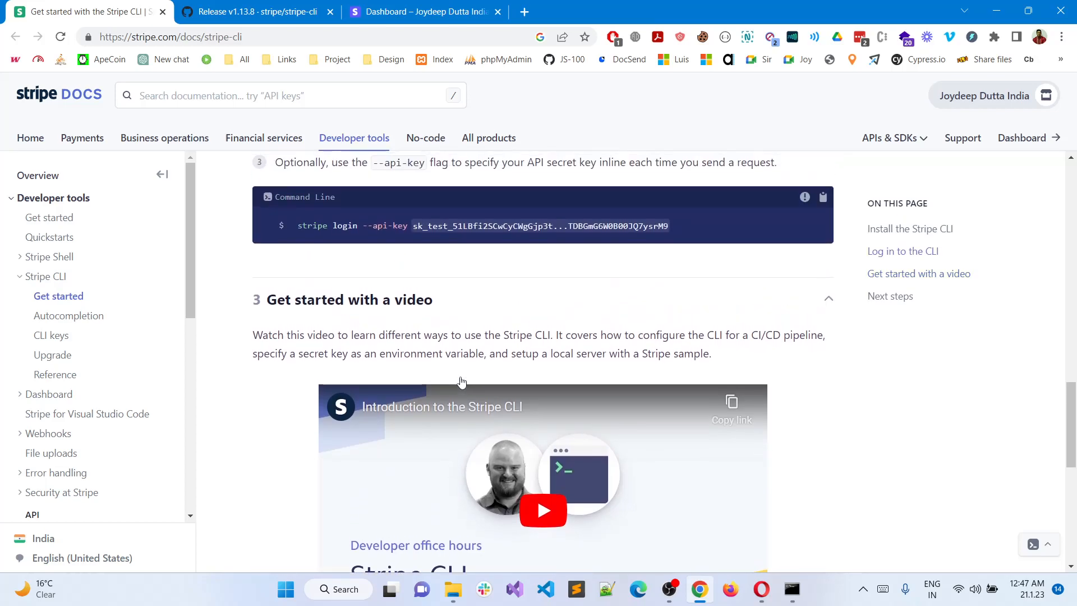
{"action": "scroll", "scroll_direction": "up", "scroll_amount": 3}
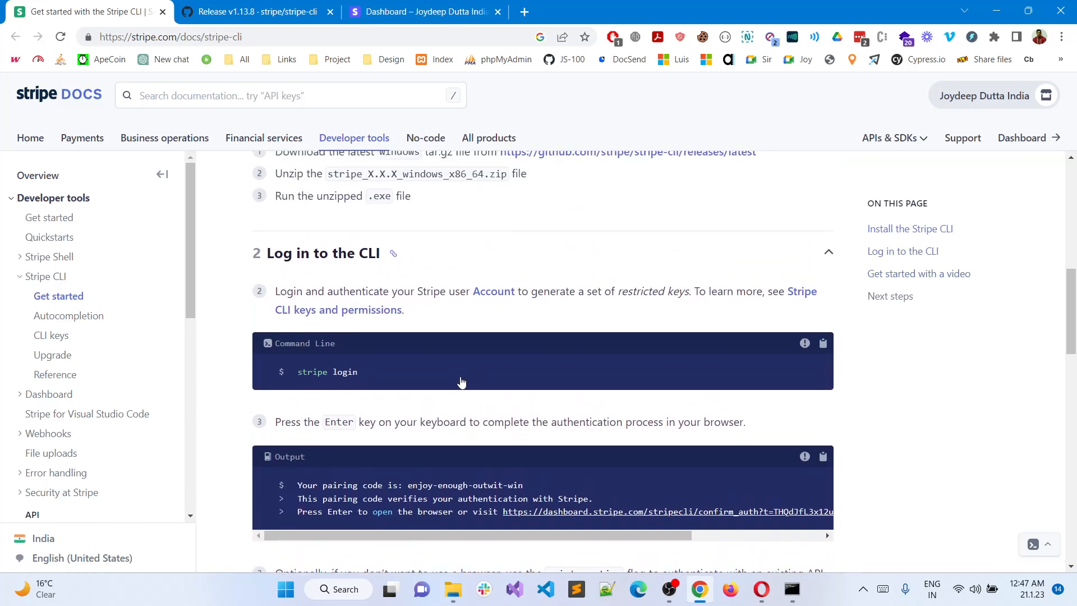
{"action": "scroll", "scroll_direction": "up", "scroll_amount": 3}
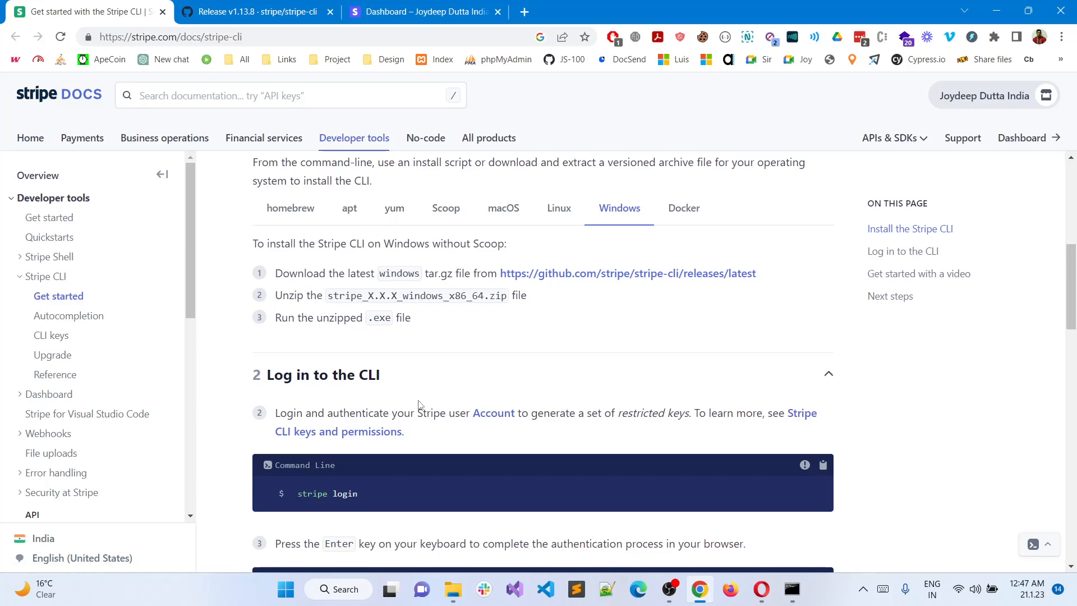
{"action": "mouse_move", "coordinate": [468, 208]}
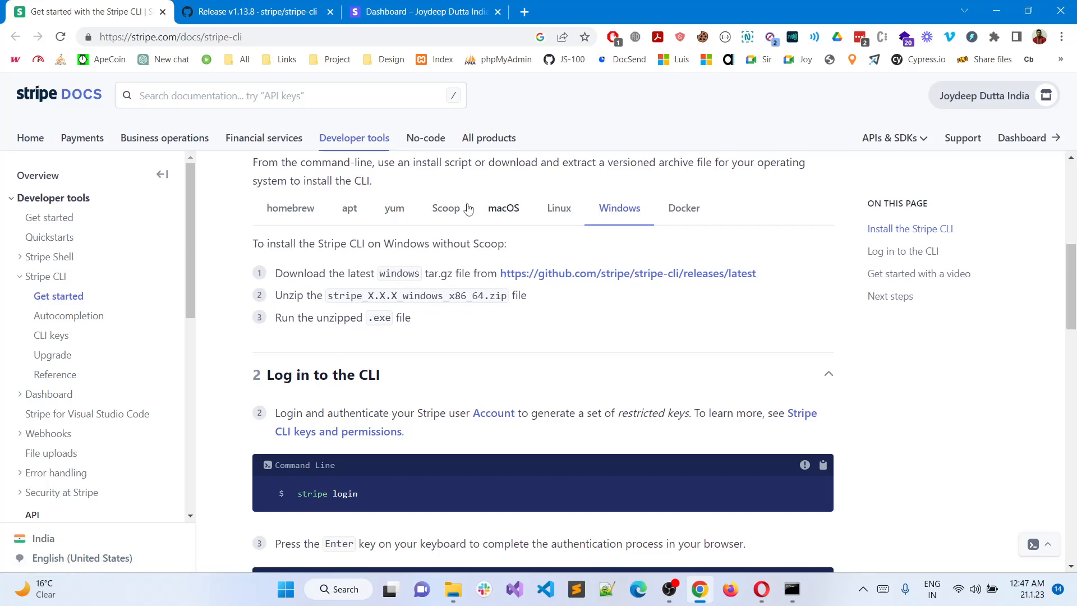
{"action": "mouse_move", "coordinate": [335, 330]}
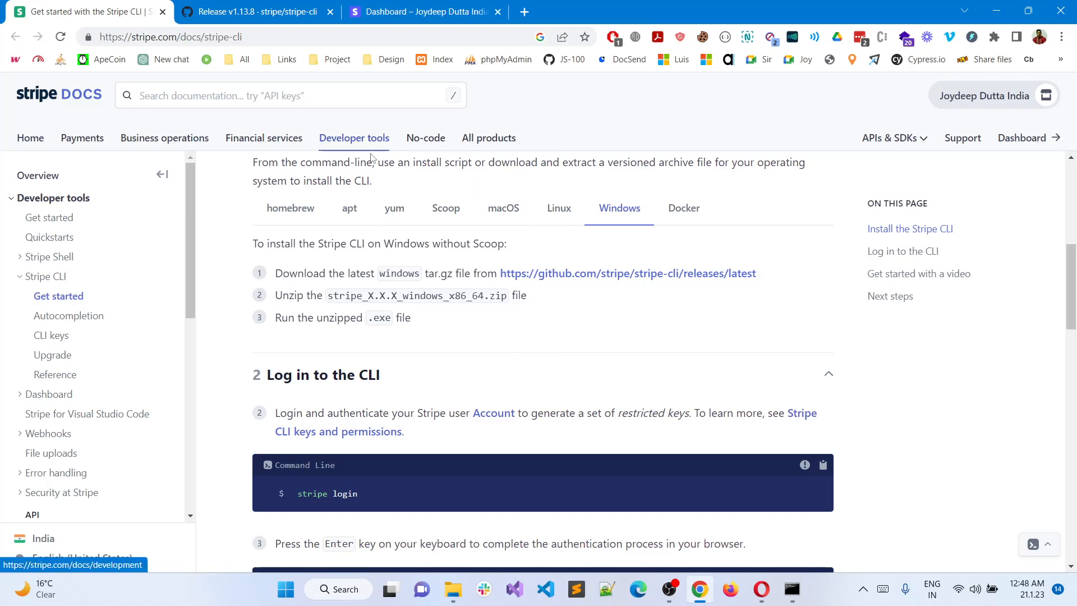
{"action": "mouse_move", "coordinate": [371, 256]}
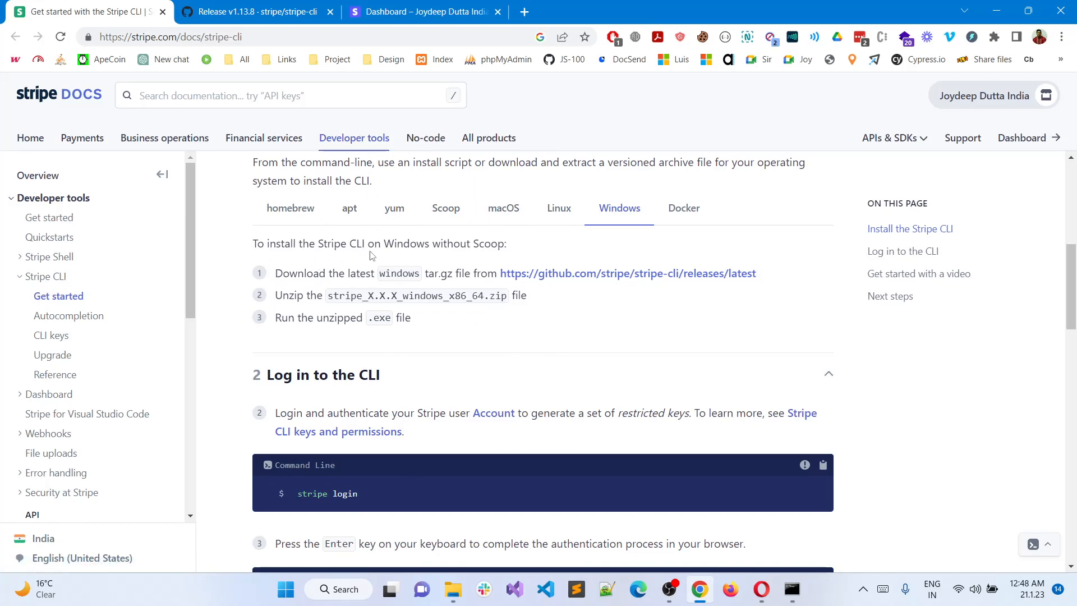
{"action": "mouse_move", "coordinate": [500, 261]}
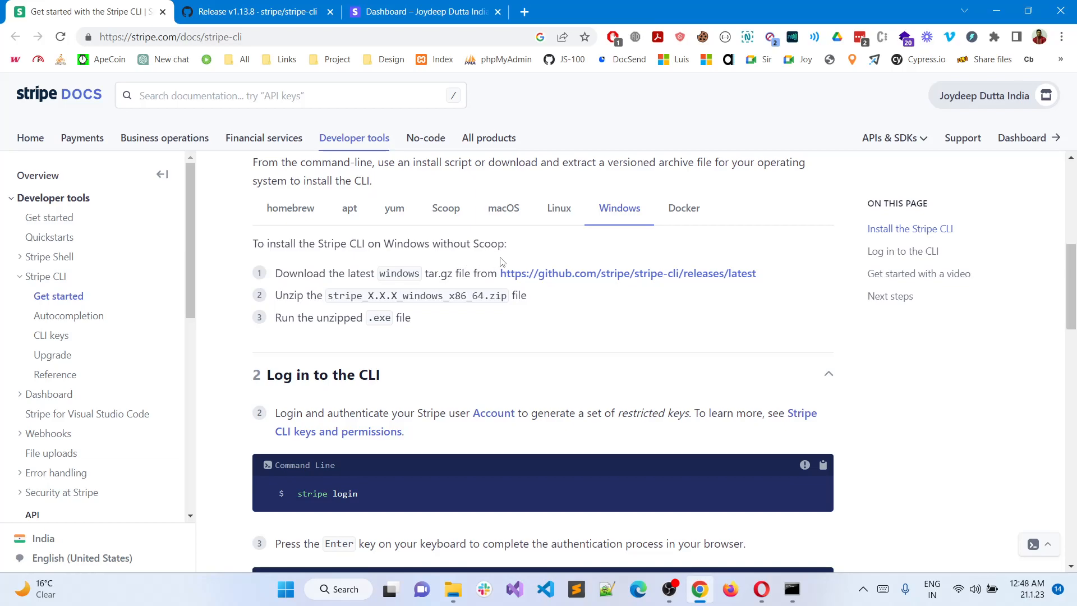
{"action": "mouse_move", "coordinate": [528, 295]}
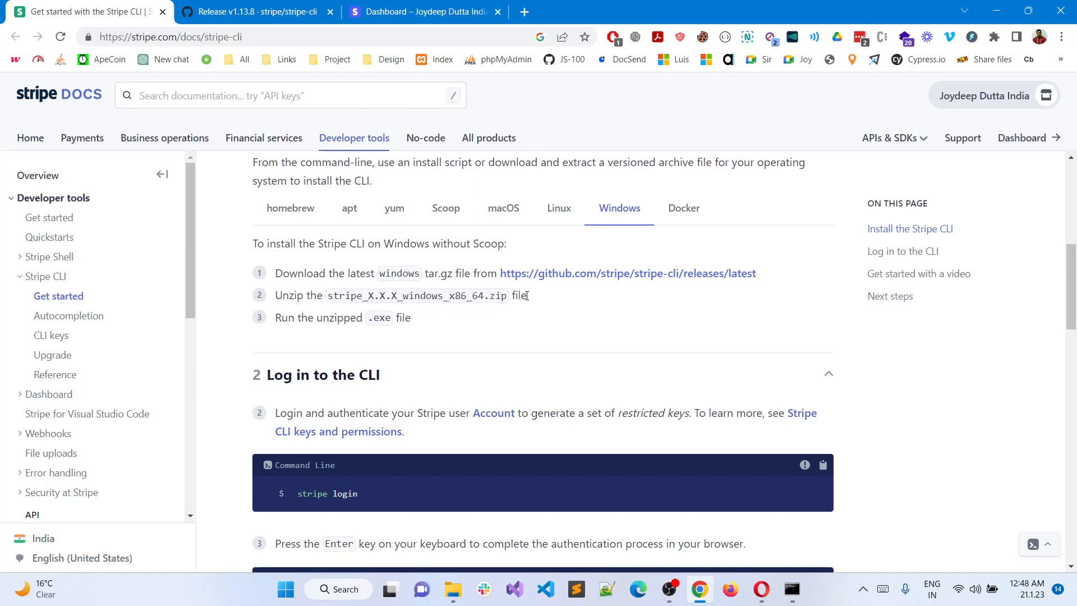
{"action": "mouse_move", "coordinate": [672, 589]}
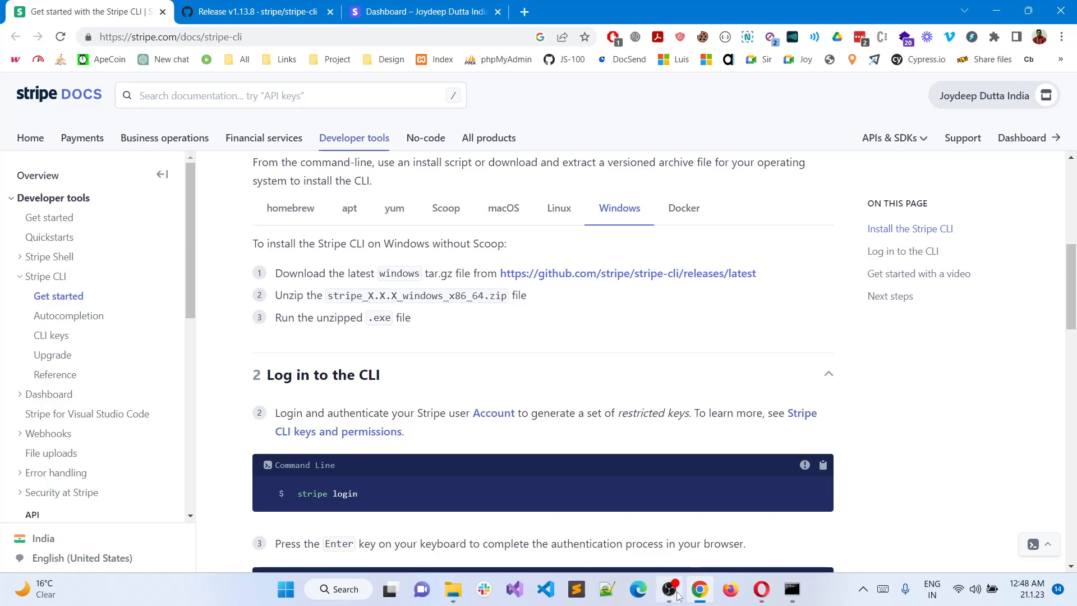